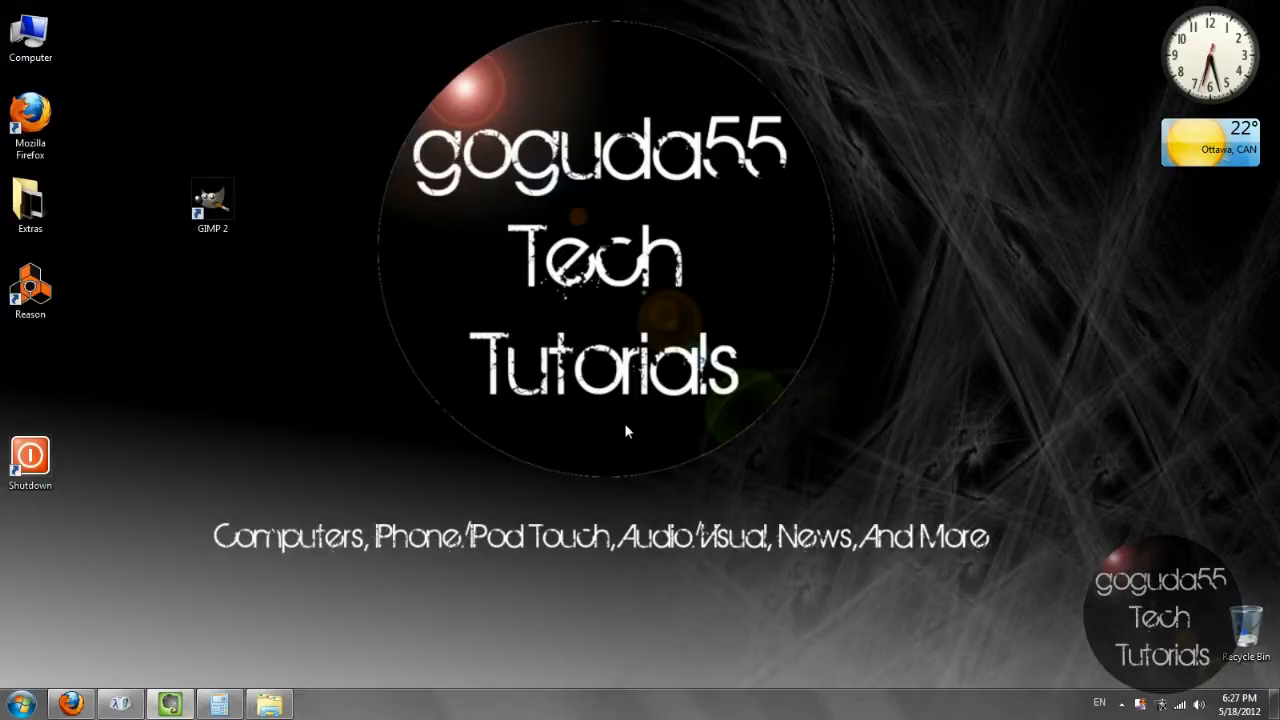
pyautogui.moveTo(618, 438)
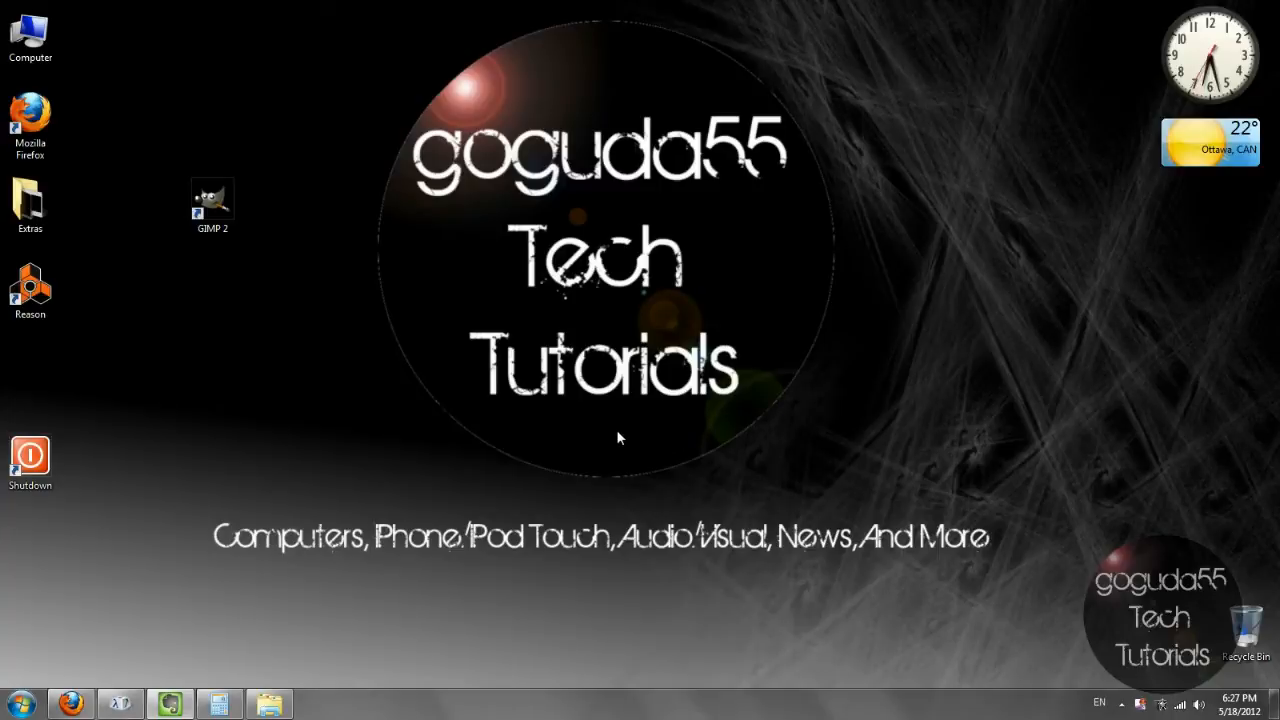
pyautogui.moveTo(564, 430)
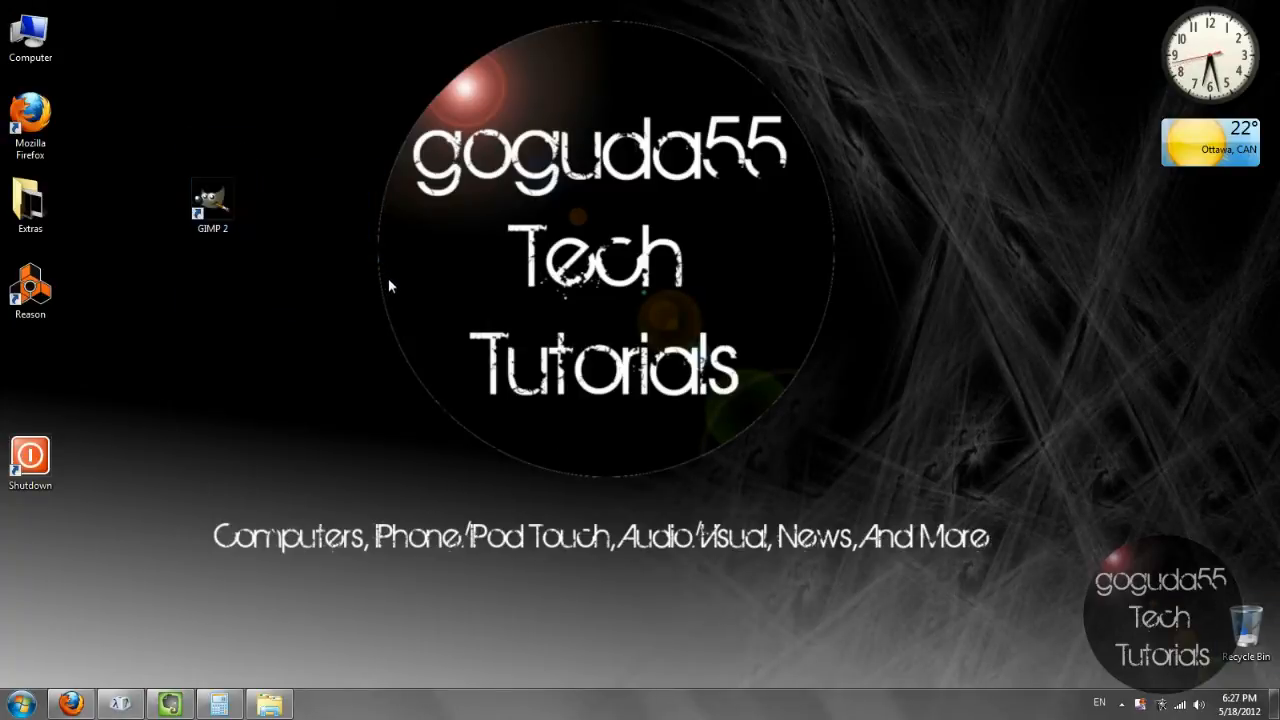
pyautogui.moveTo(376, 374)
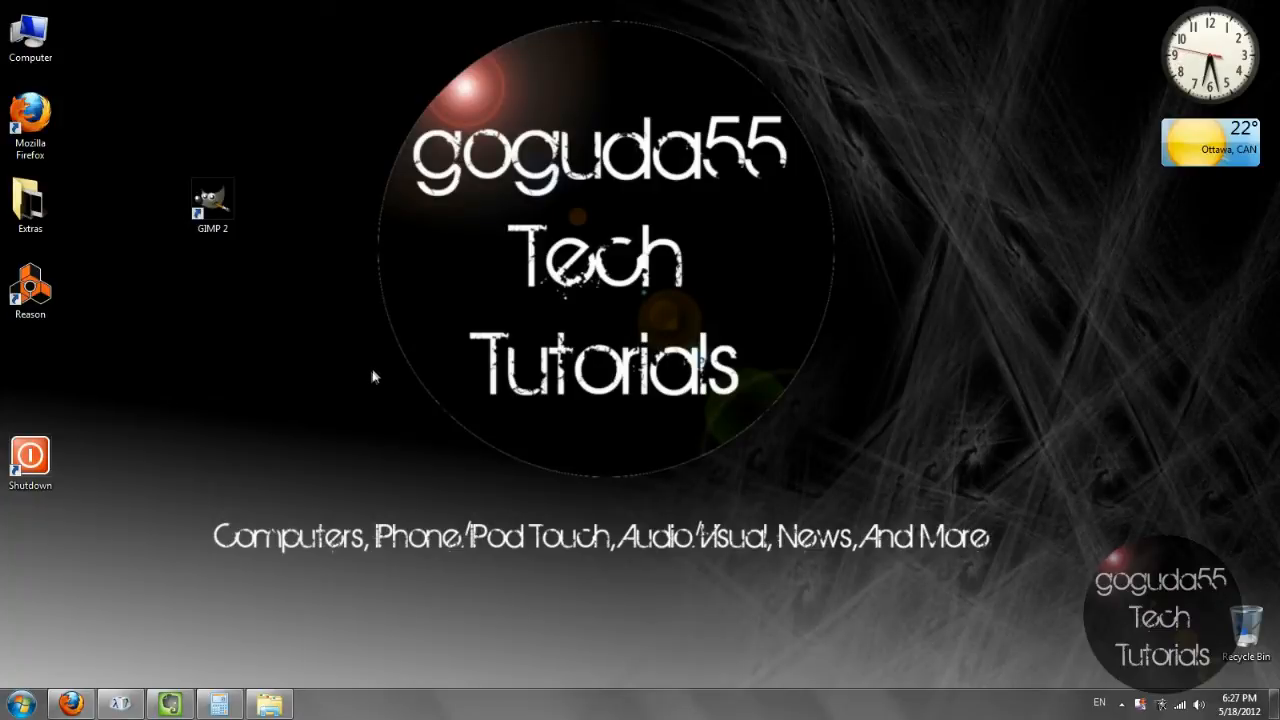
pyautogui.moveTo(370, 356)
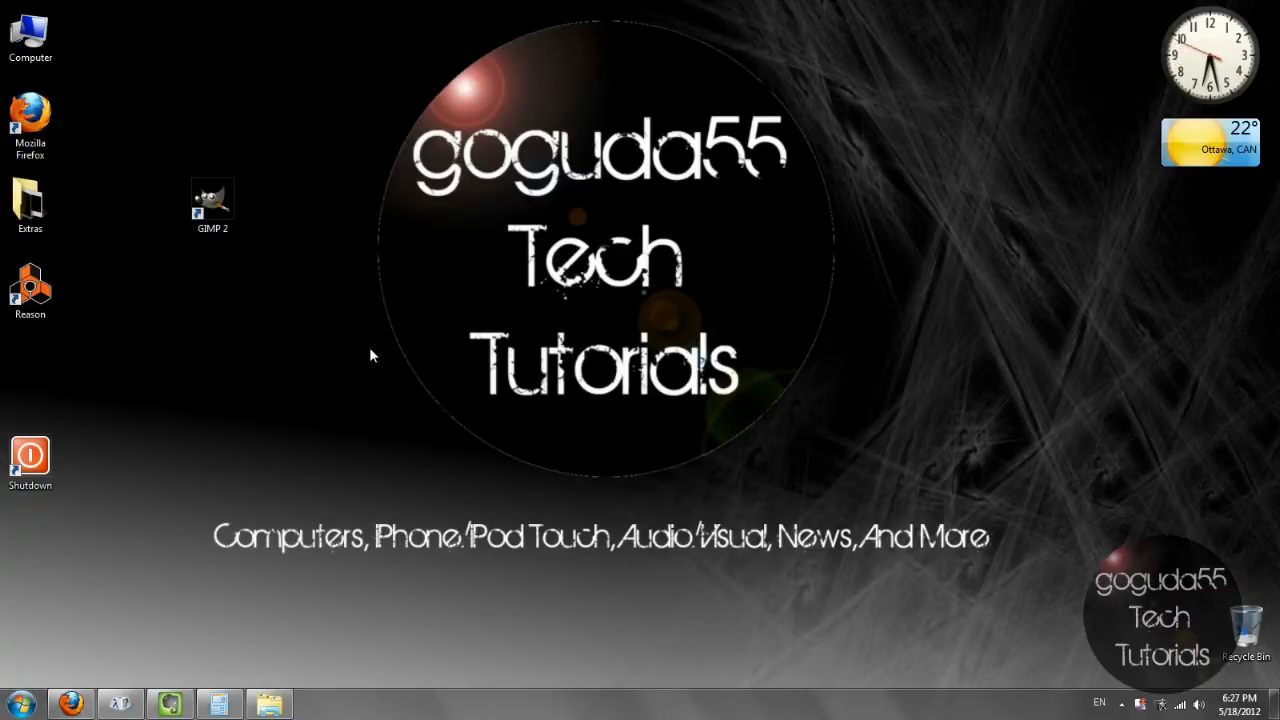
pyautogui.moveTo(358, 362)
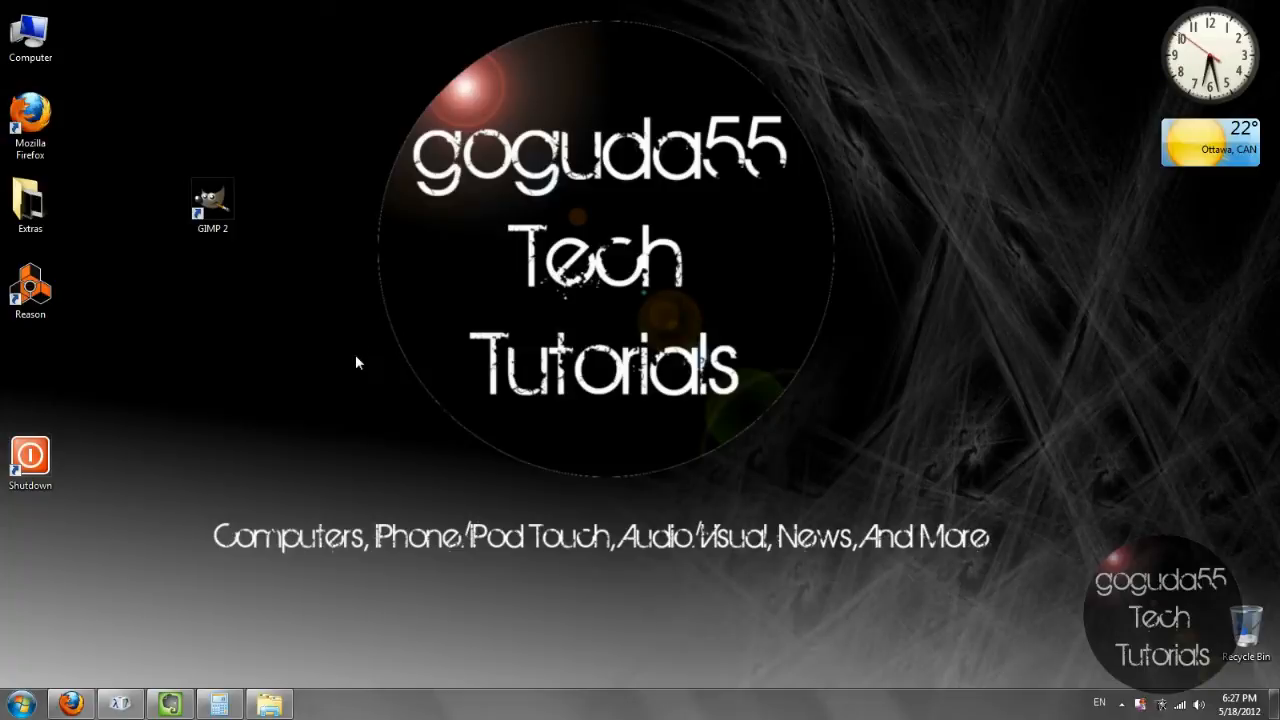
pyautogui.moveTo(464, 396)
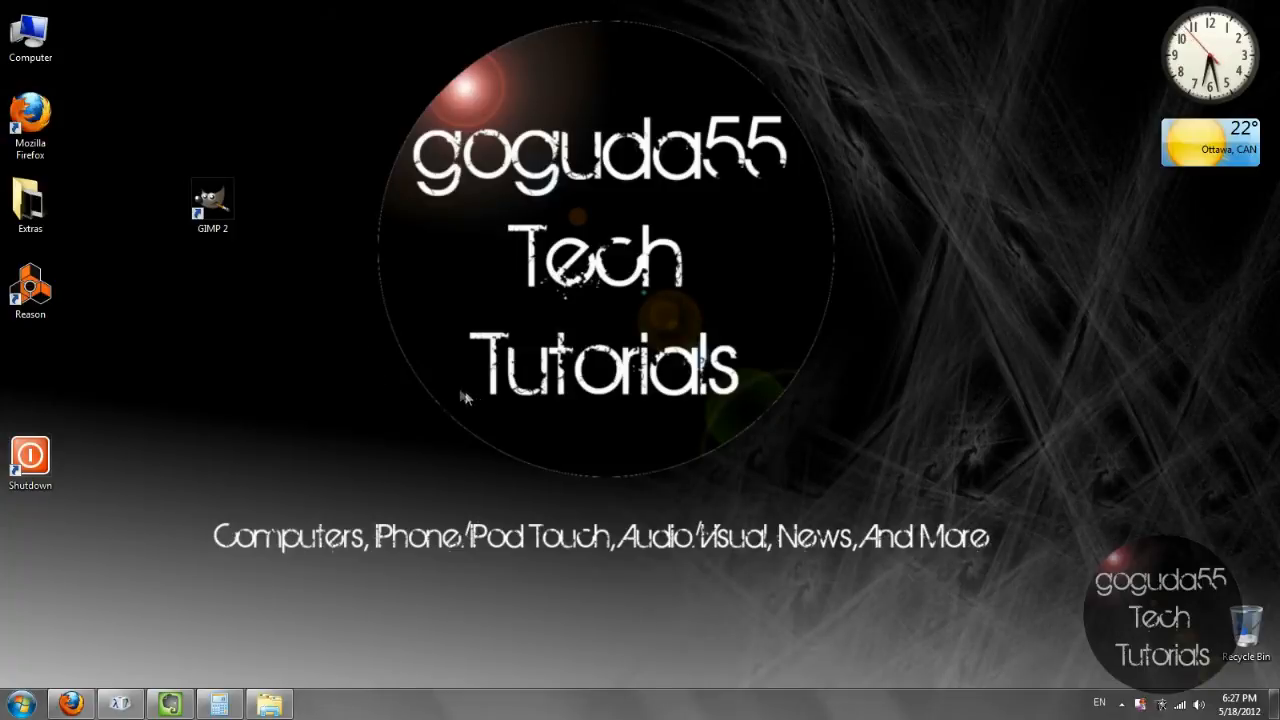
# Step: Launch GIMP from its desktop shortcut
pyautogui.click(212, 204)
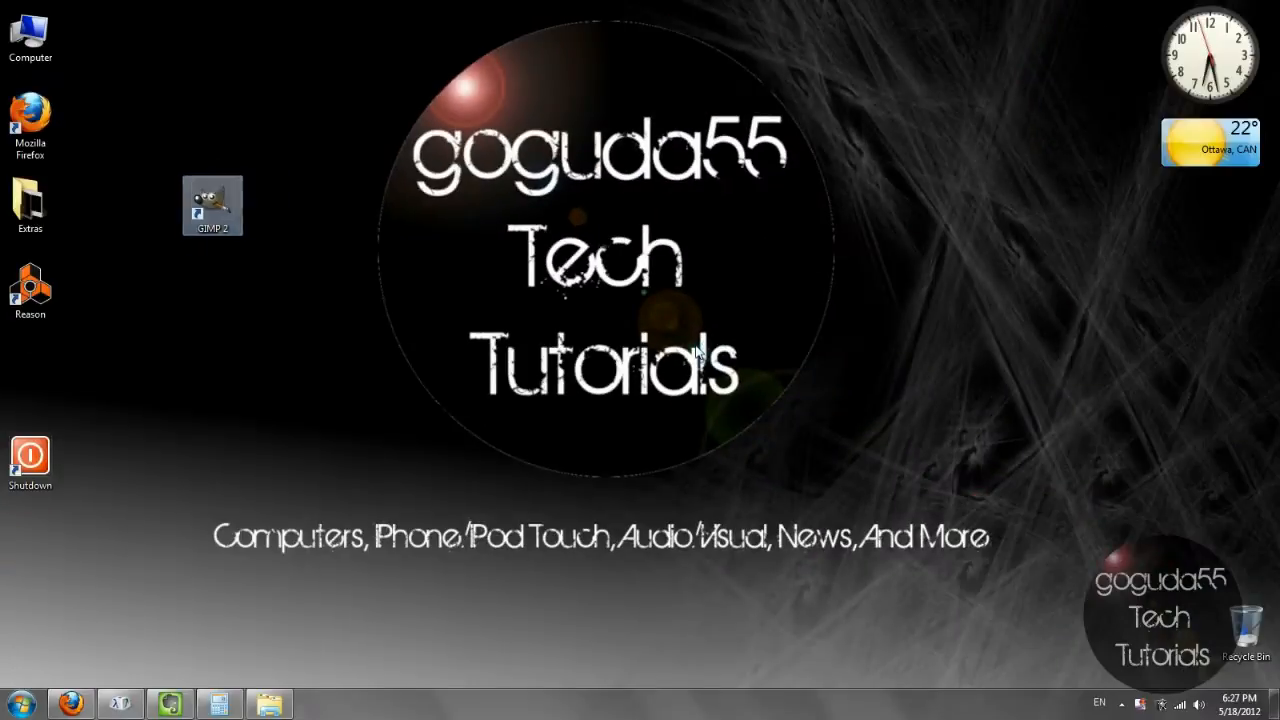
pyautogui.doubleClick(212, 204)
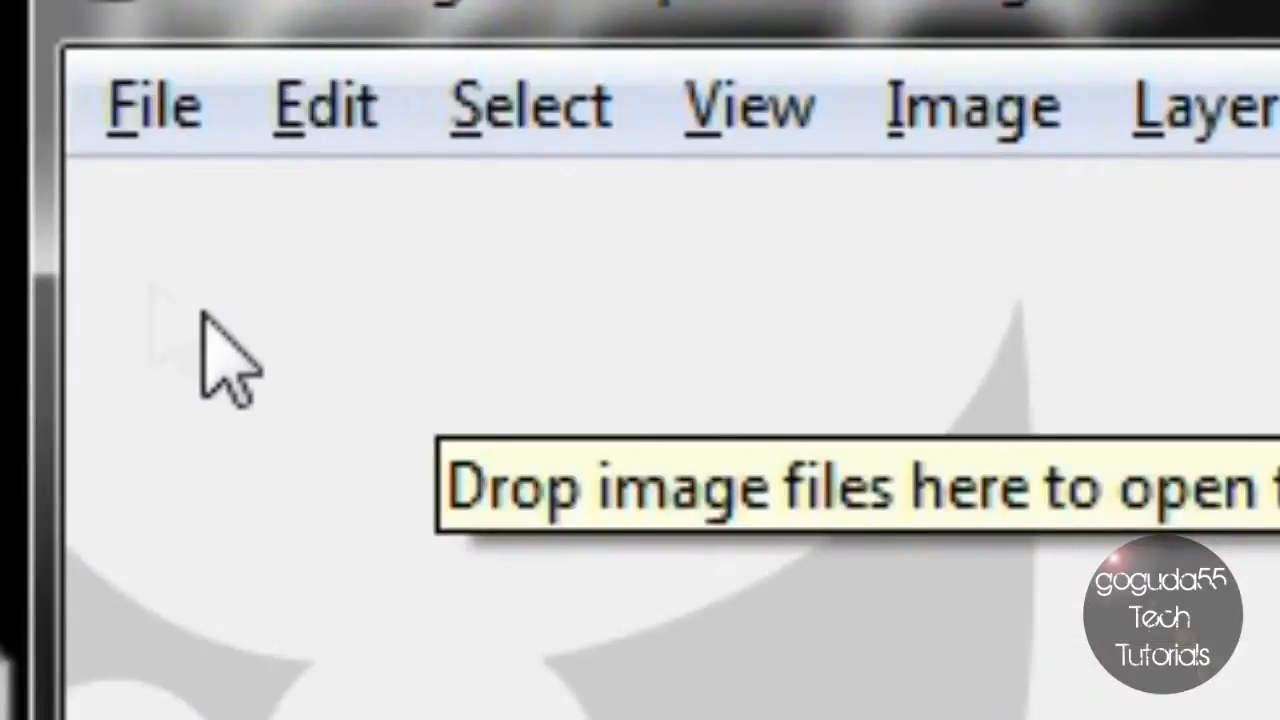
# Step: Create a new blank image 200 pixels wide by 200 pixels high
pyautogui.click(152, 104)
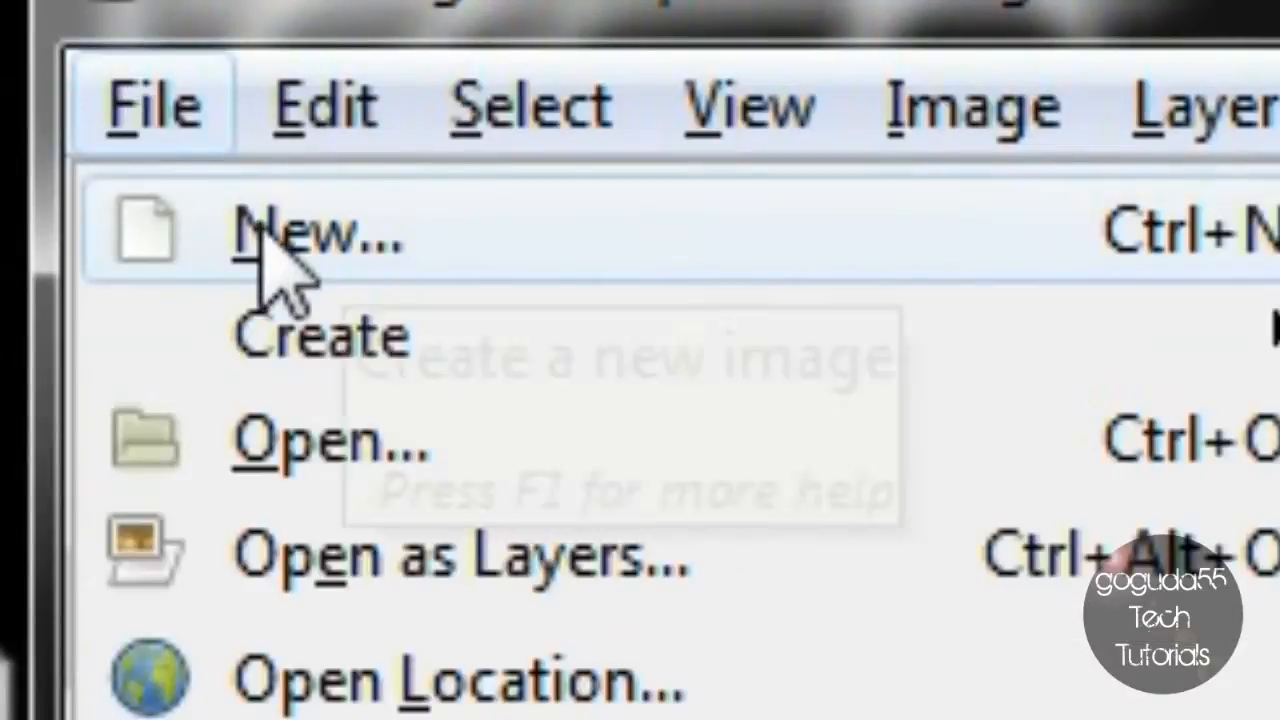
pyautogui.click(320, 236)
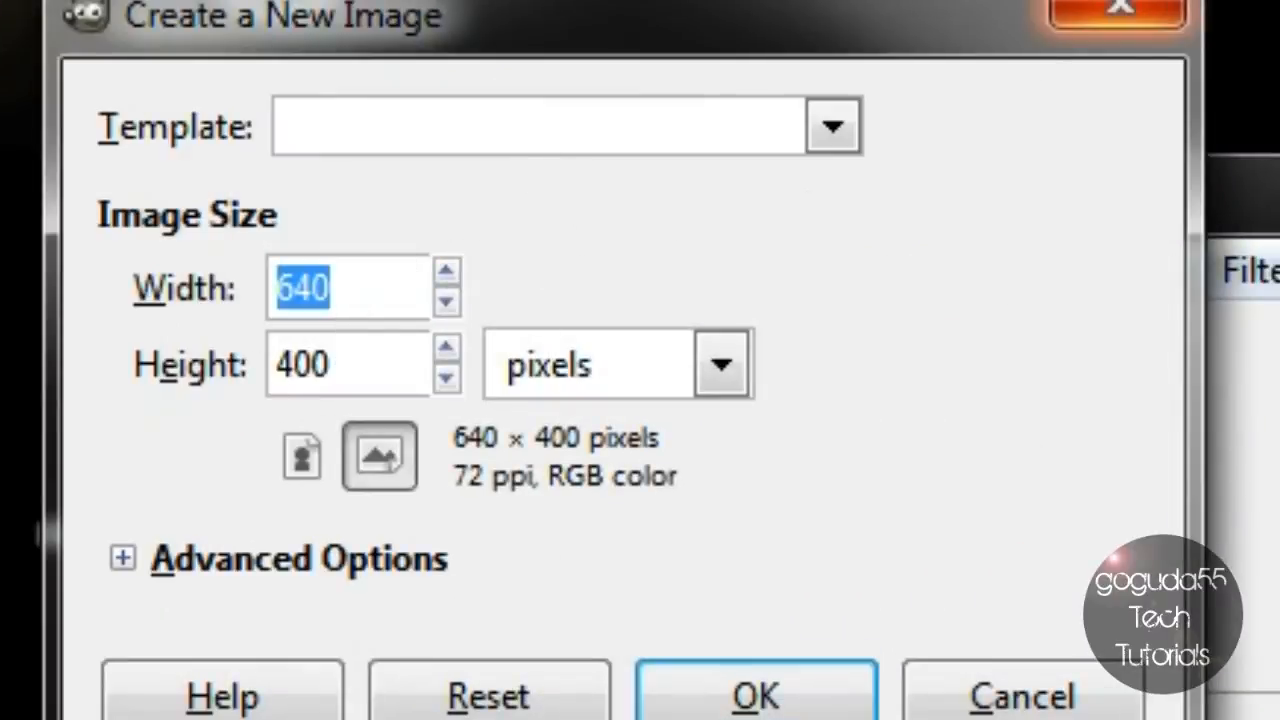
pyautogui.write('200')
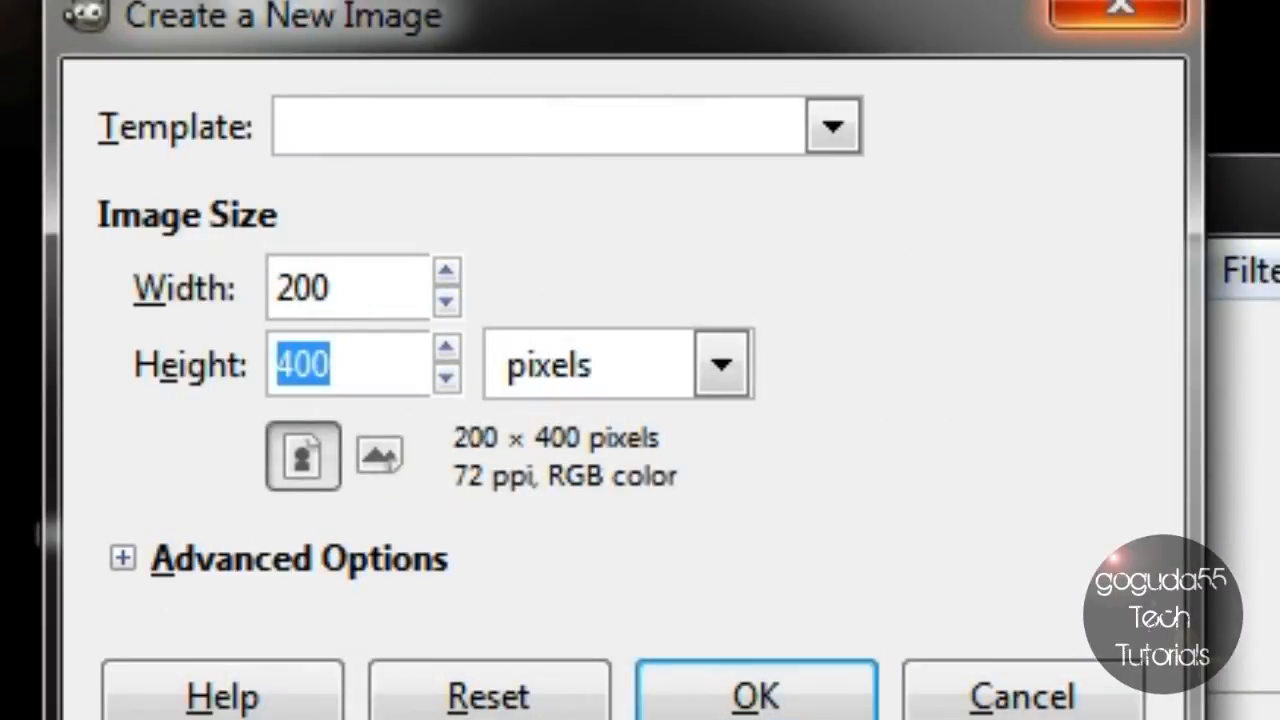
pyautogui.write('200')
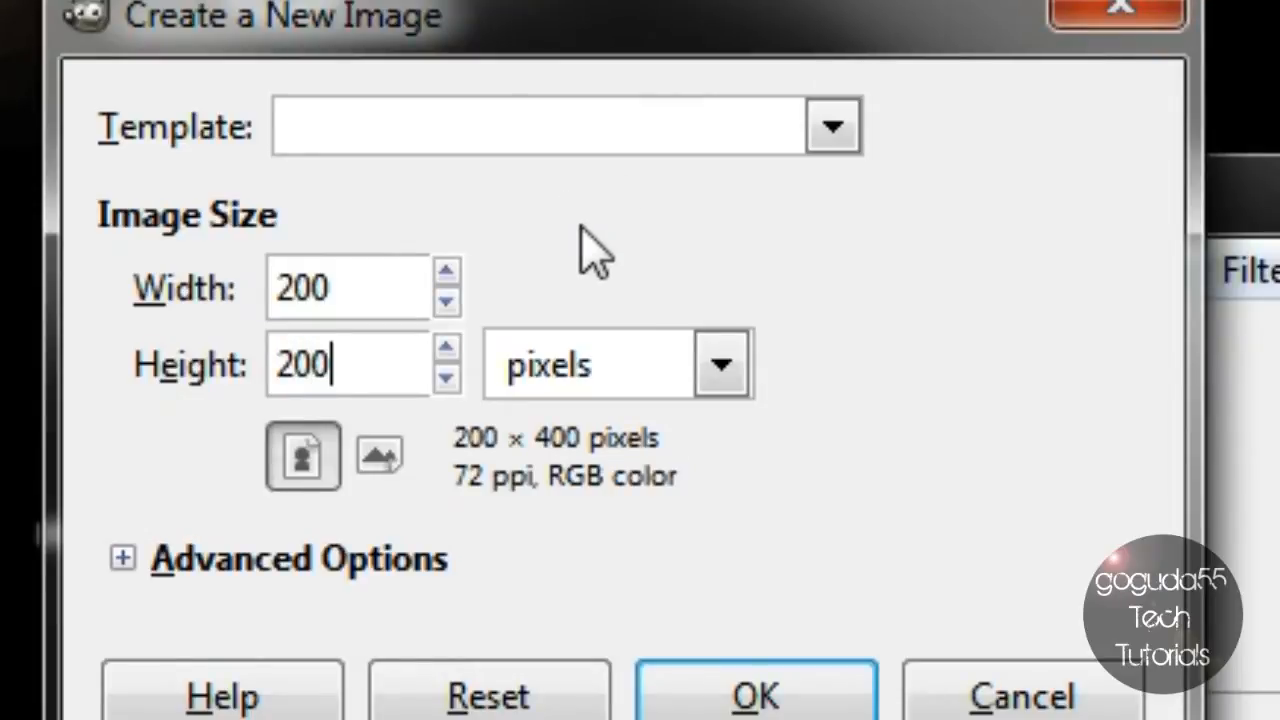
pyautogui.moveTo(690, 556)
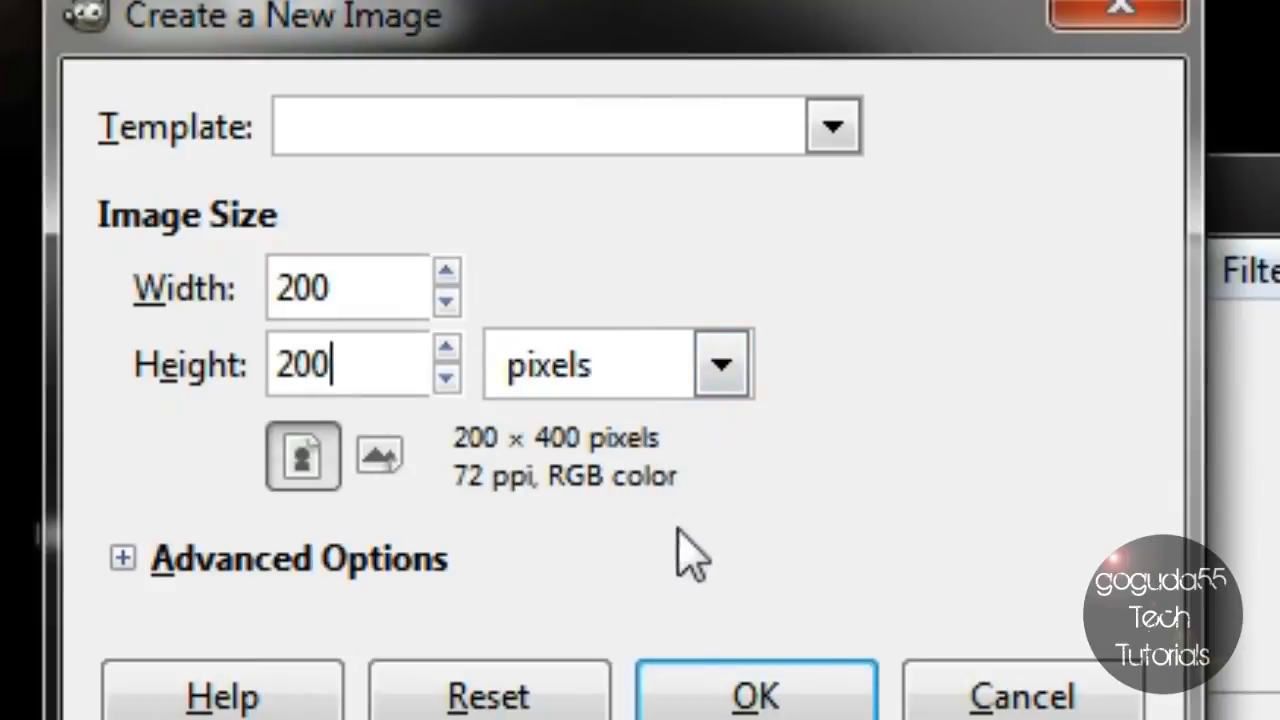
pyautogui.moveTo(692, 676)
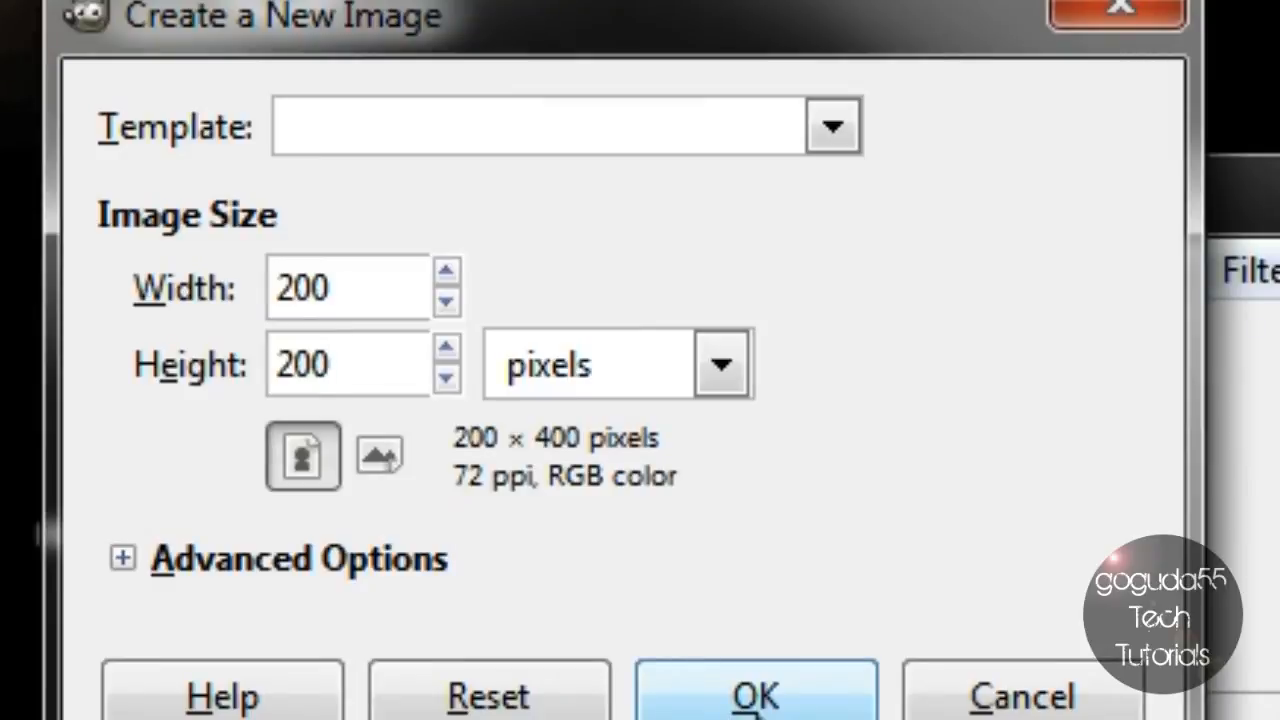
pyautogui.click(756, 696)
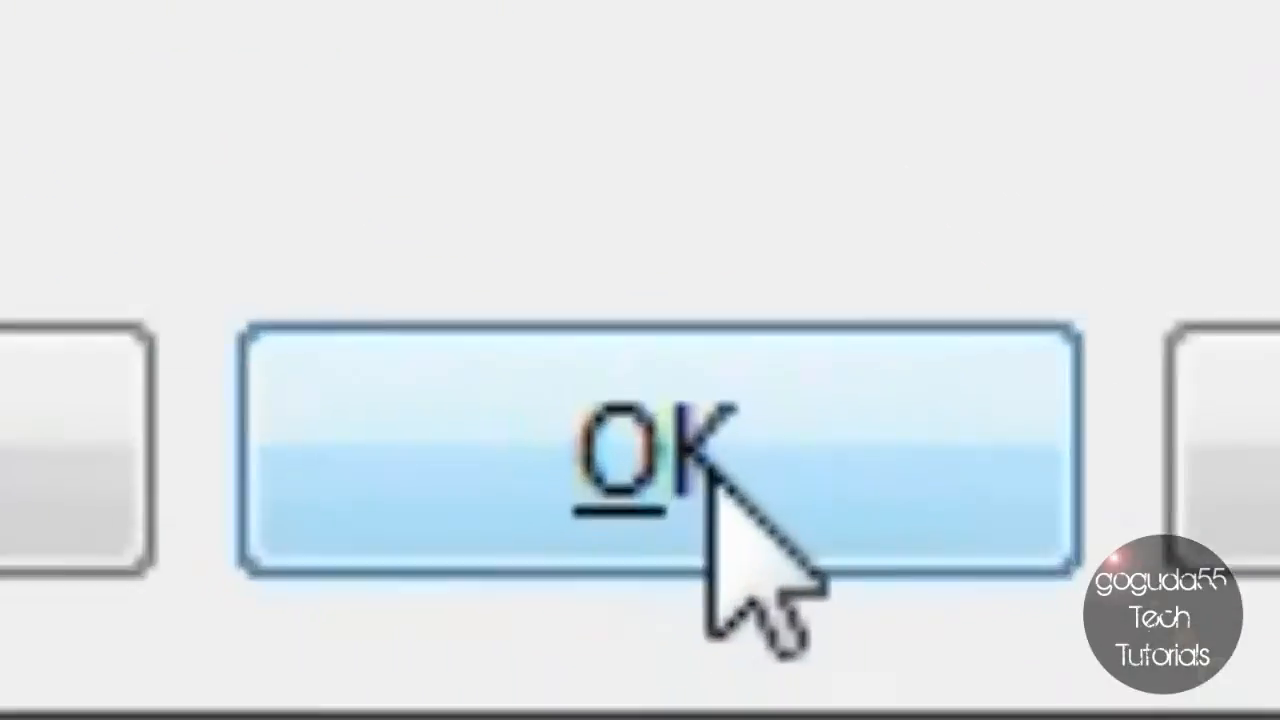
pyautogui.click(650, 444)
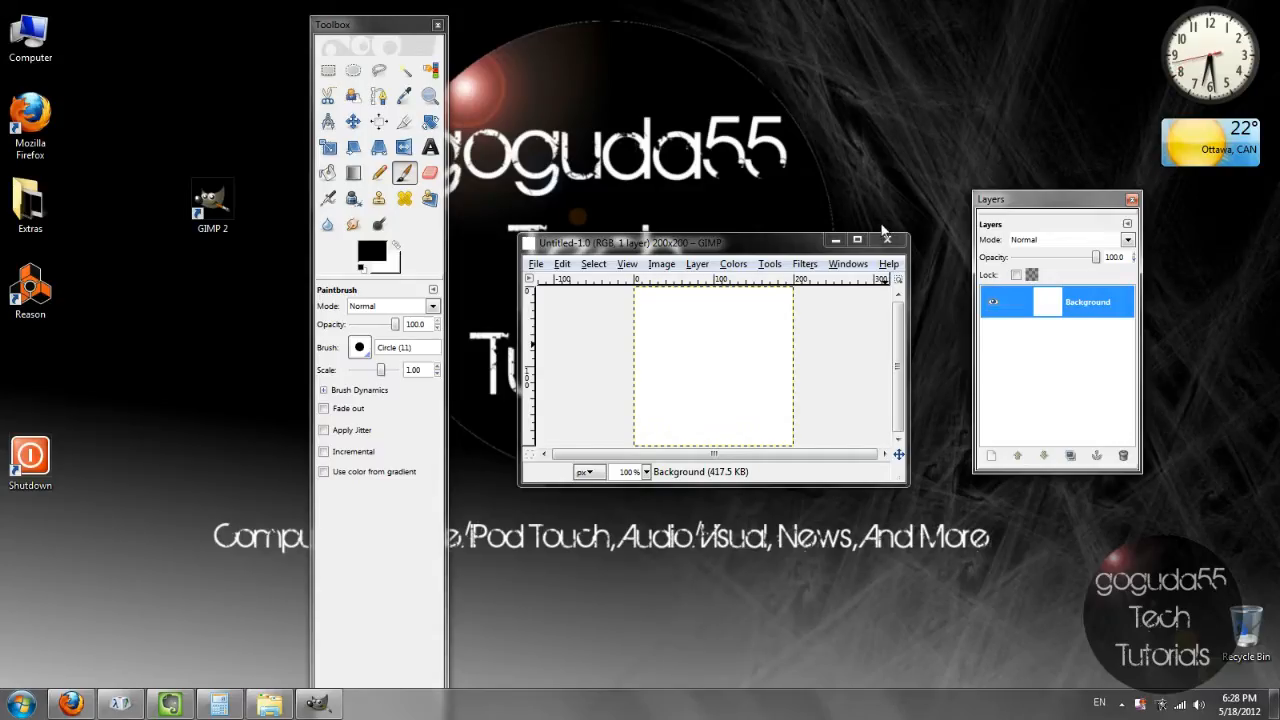
pyautogui.moveTo(898, 264)
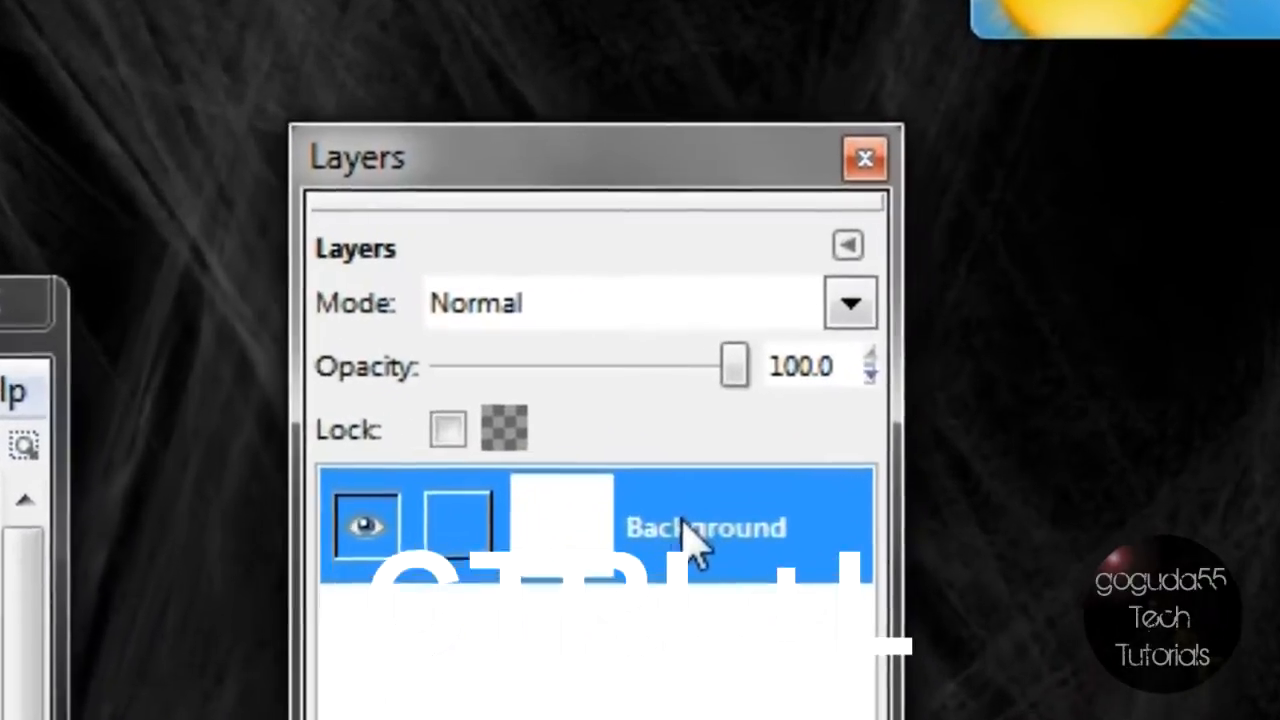
# Step: Bring up the New Layer settings for the 200 × 200 image via the Background layer
pyautogui.rightClick(704, 528)
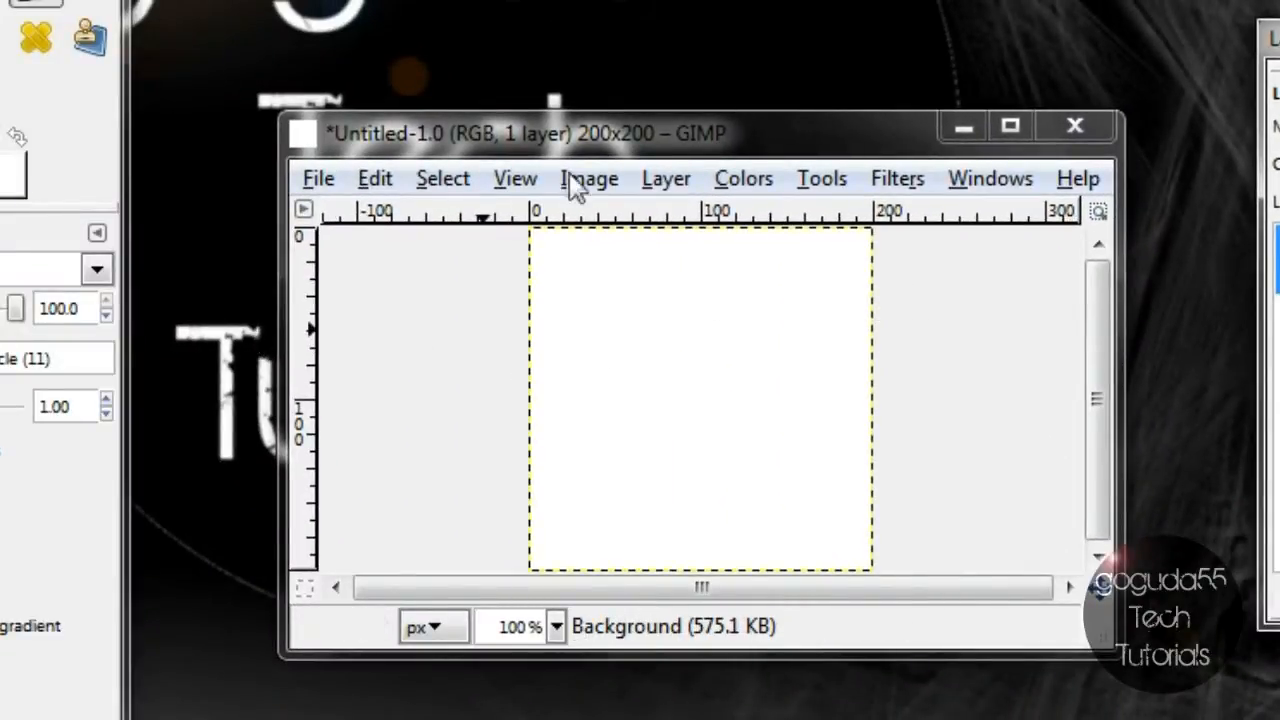
pyautogui.click(442, 178)
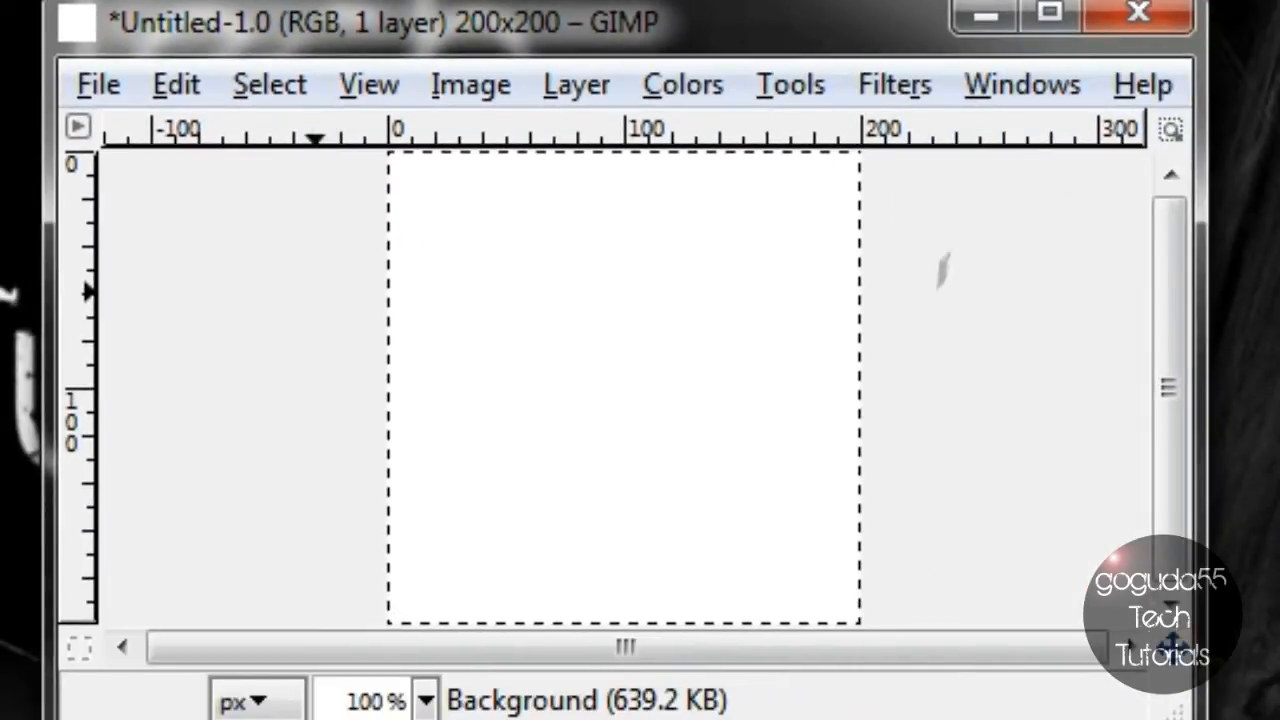
pyautogui.press('Delete')
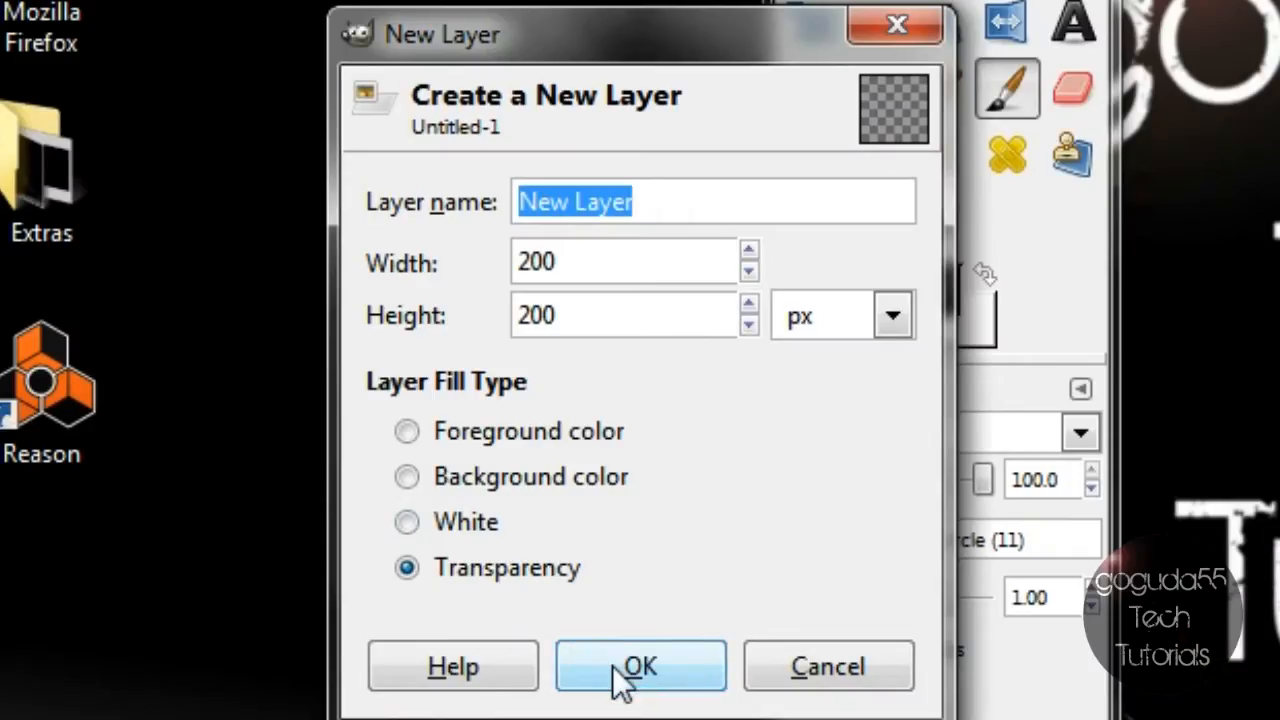
# Step: Add a transparent New Layer above Background and make it the active layer
pyautogui.click(640, 666)
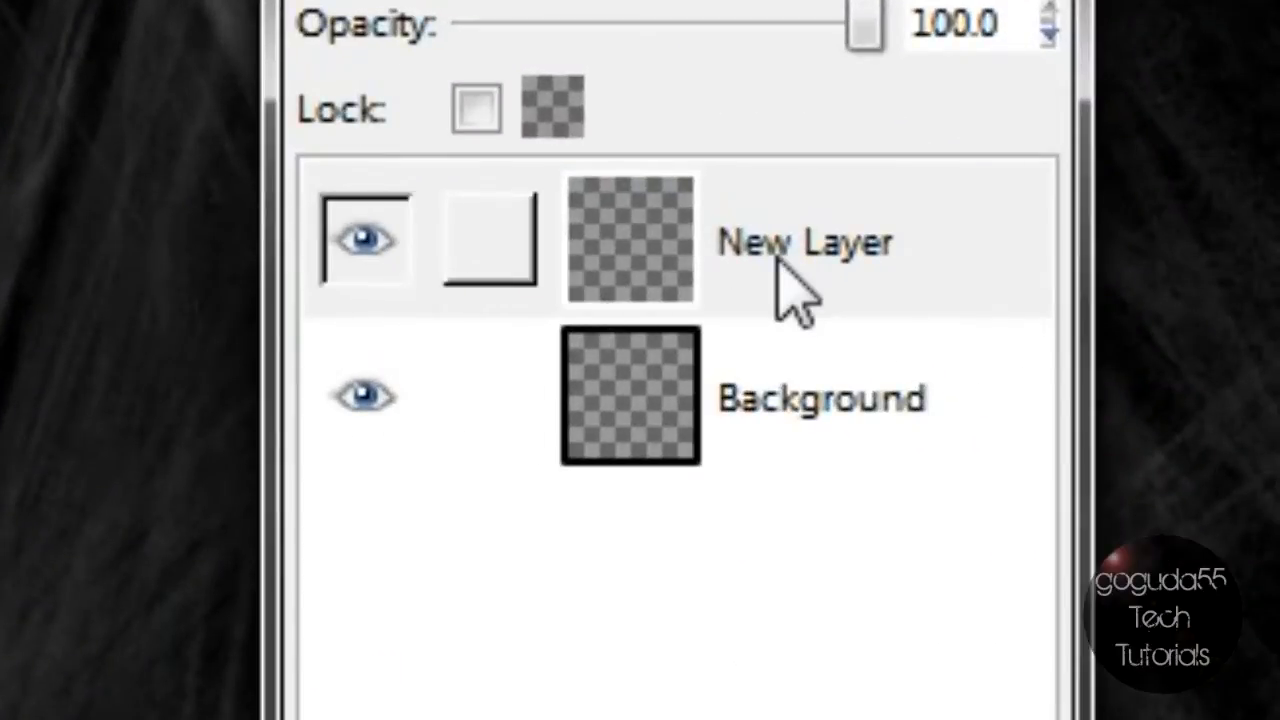
pyautogui.click(804, 242)
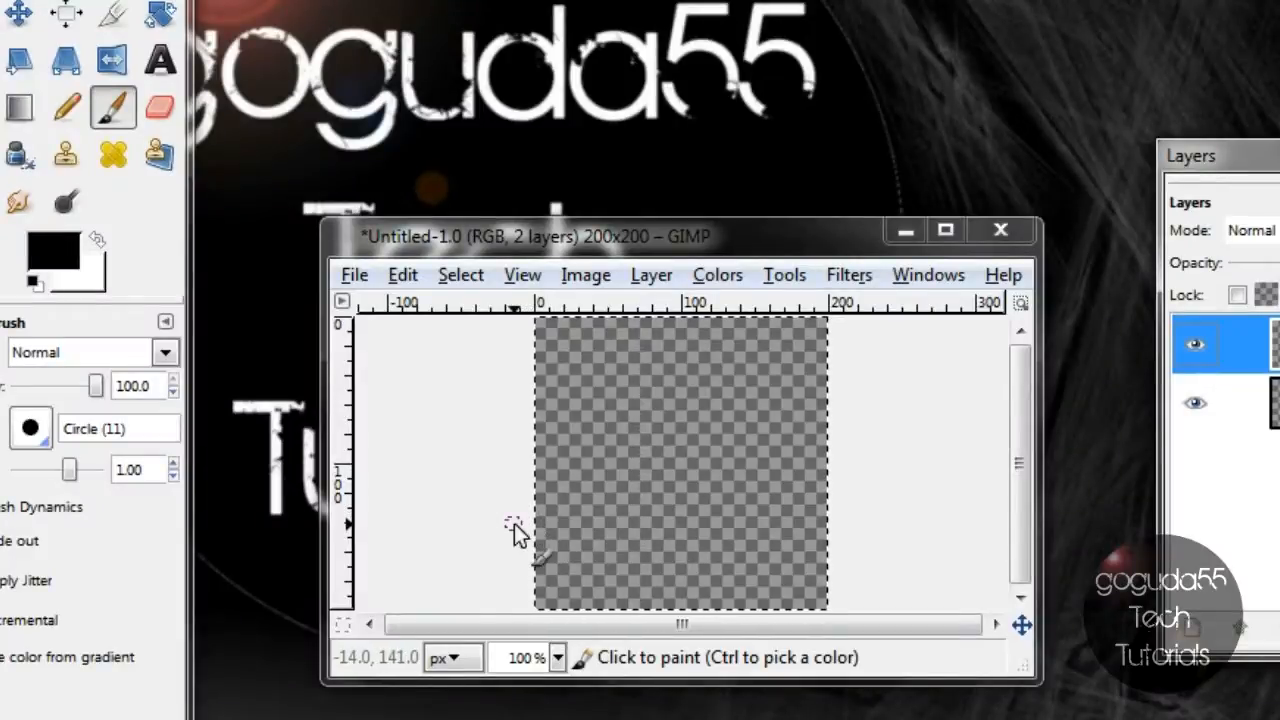
pyautogui.moveTo(516, 536)
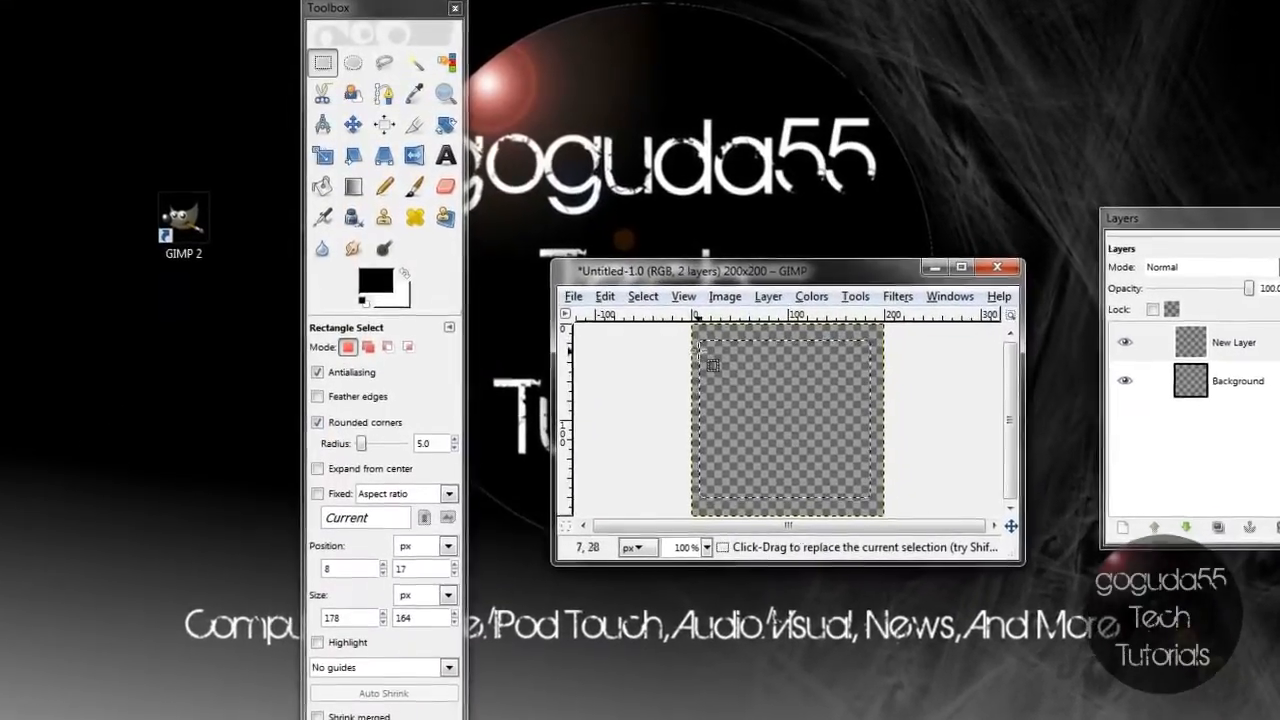
# Step: Fill the rounded selection with red and place a large white S on top
pyautogui.click(384, 124)
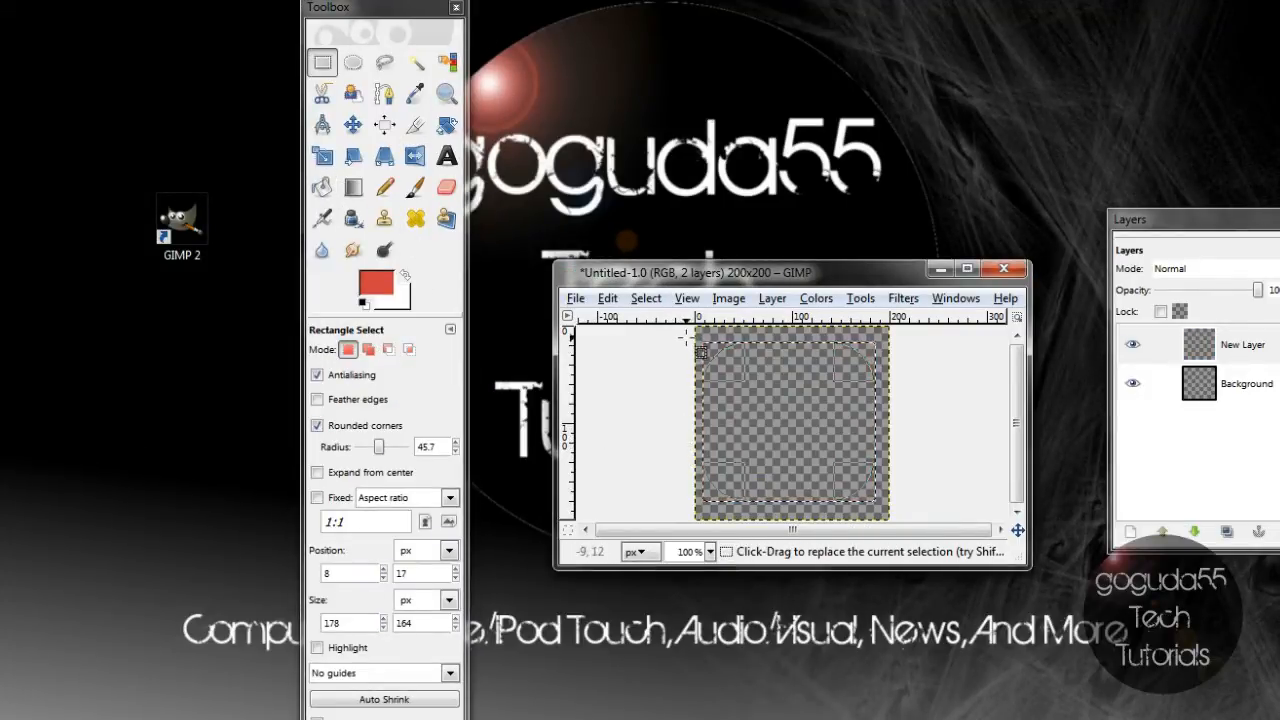
pyautogui.click(384, 124)
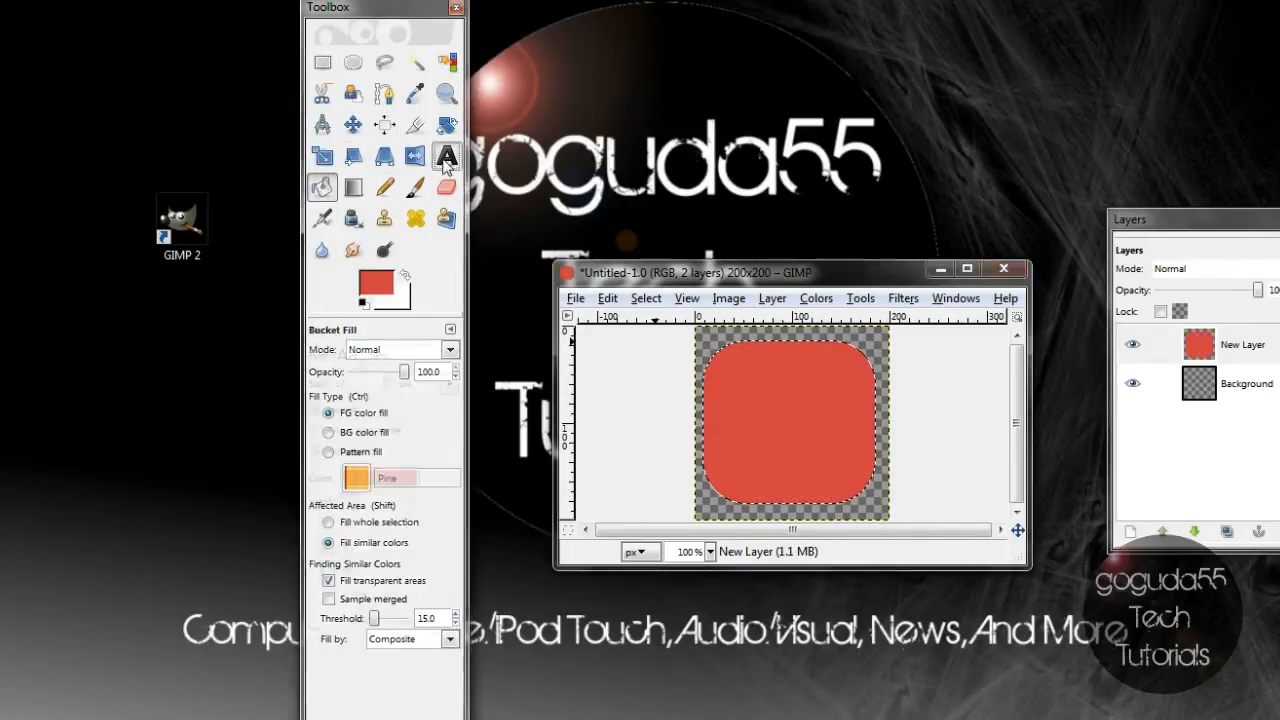
pyautogui.click(446, 158)
pyautogui.write('s')
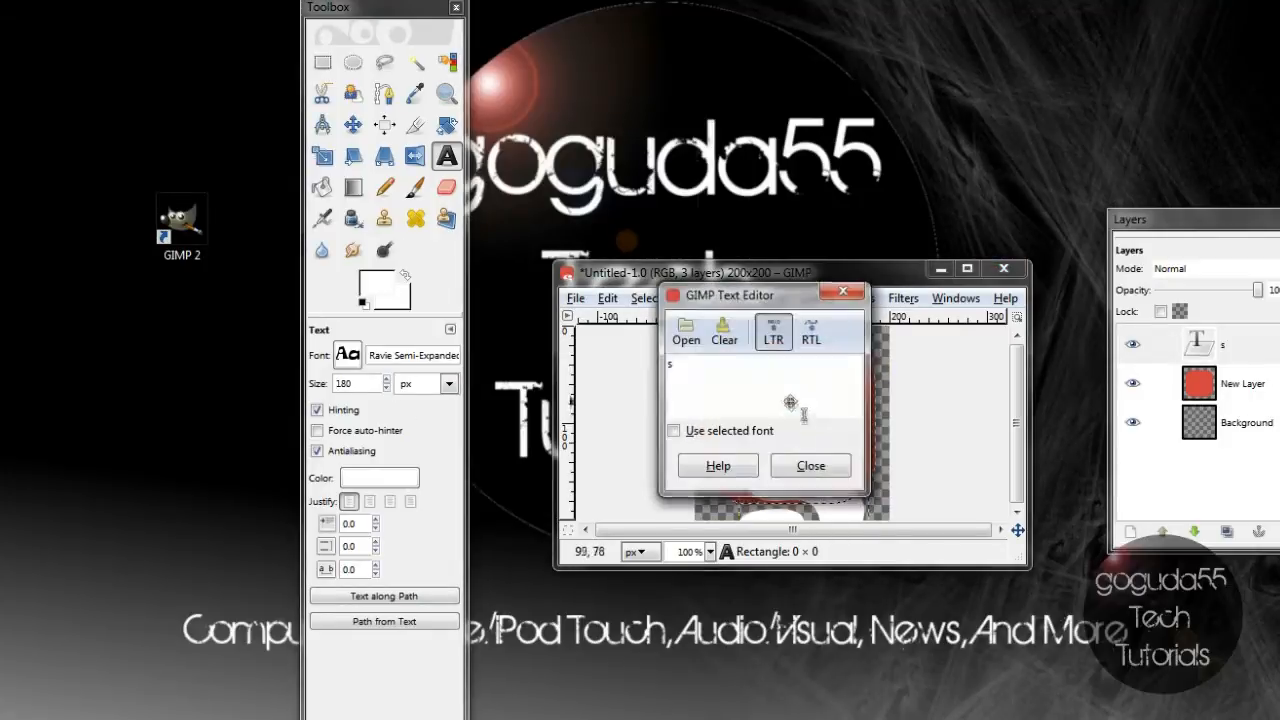
pyautogui.click(810, 464)
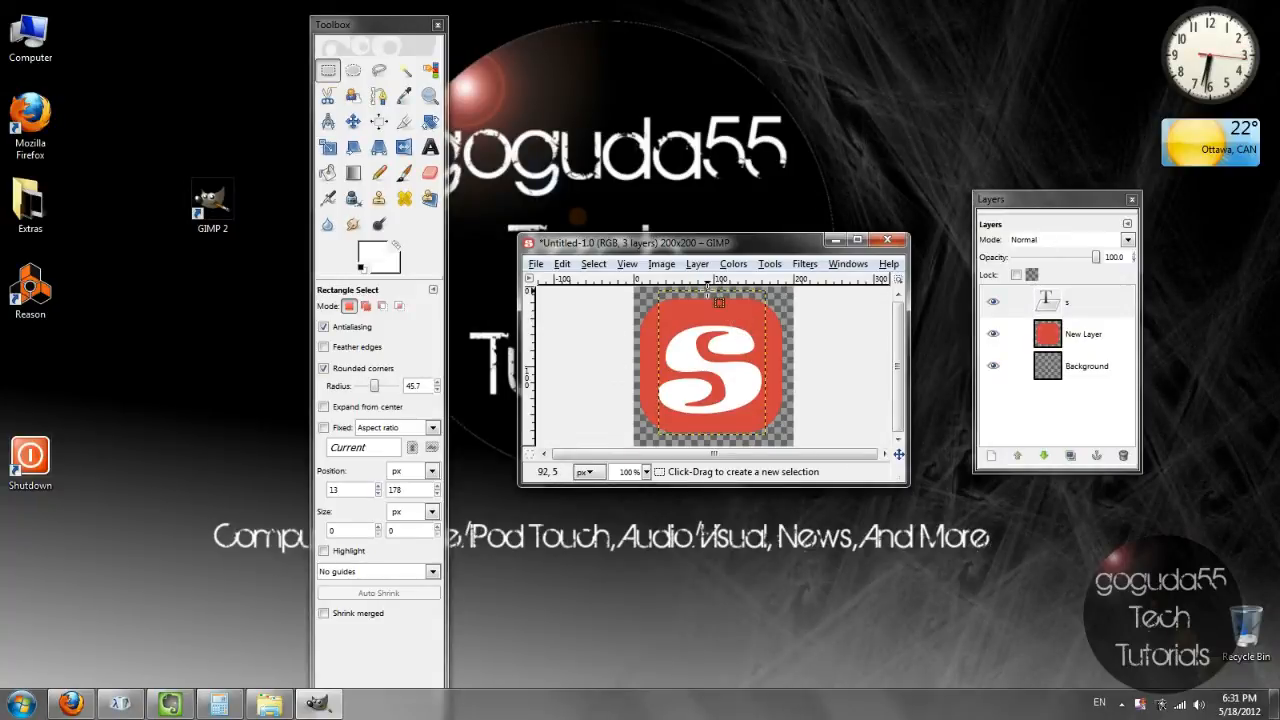
pyautogui.moveTo(780, 324)
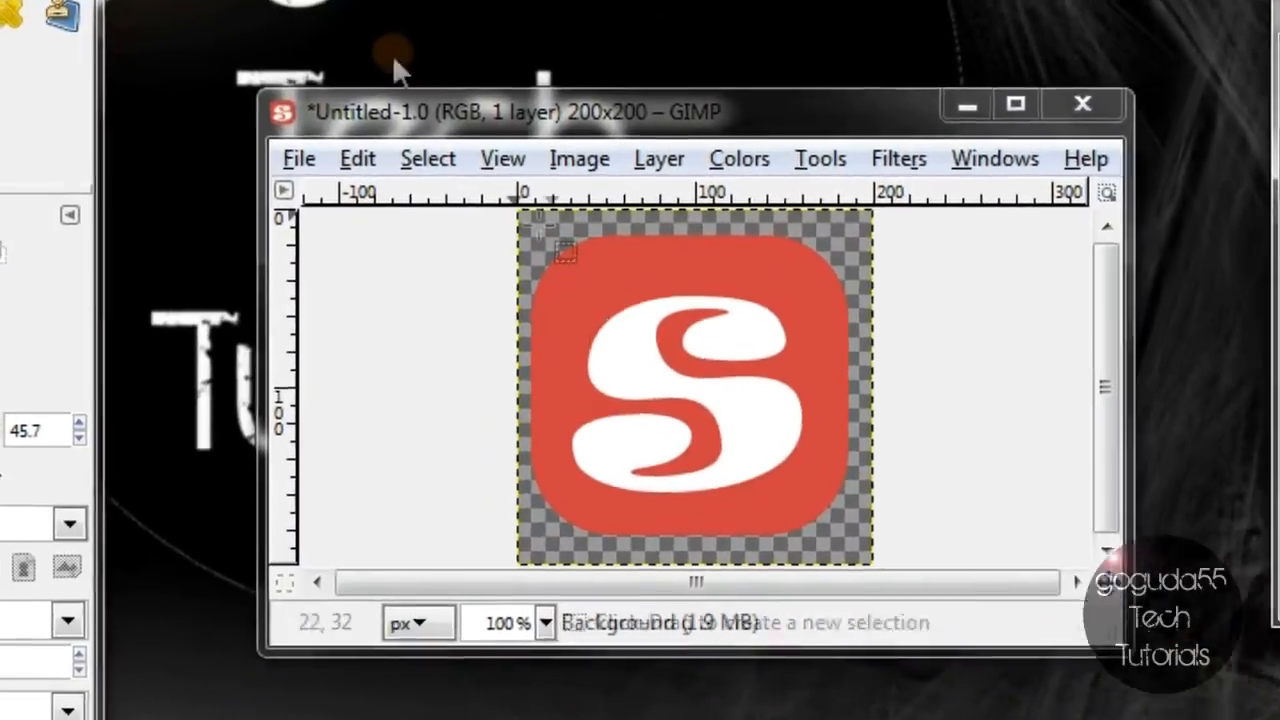
# Step: Save the image as Icon.ico in the Pictures folder
pyautogui.click(298, 158)
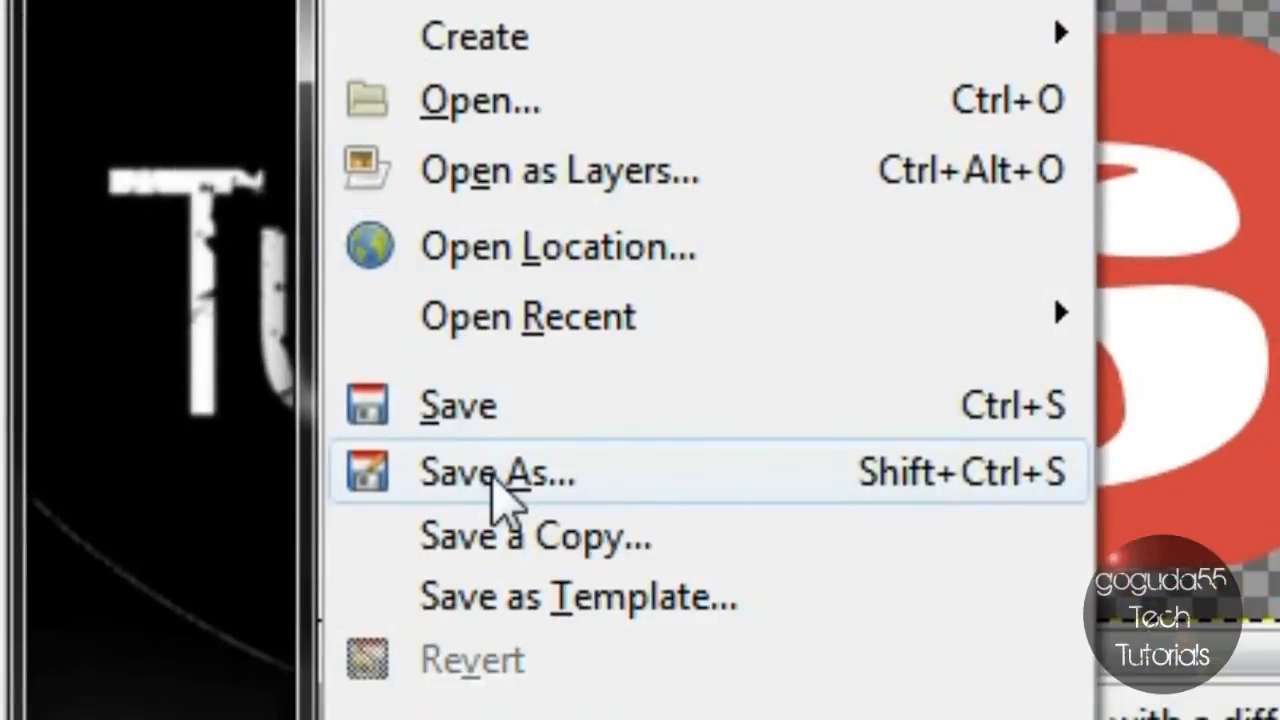
pyautogui.click(496, 472)
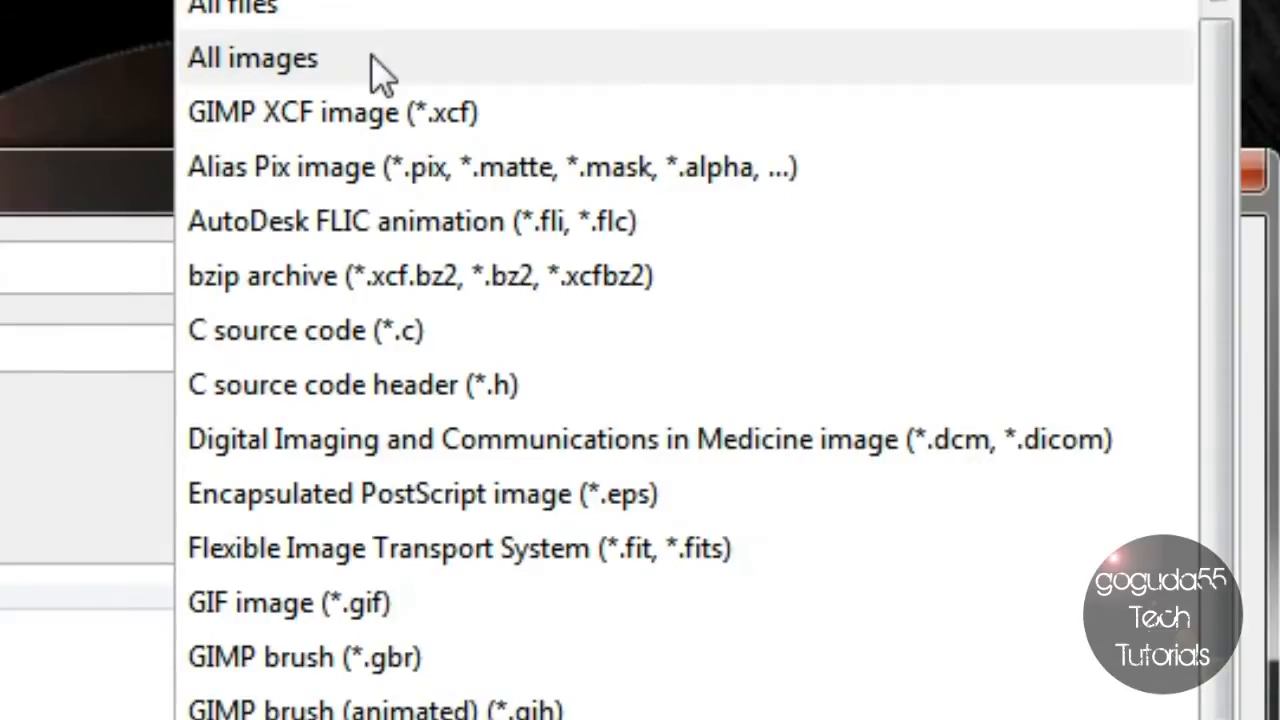
pyautogui.moveTo(344, 76)
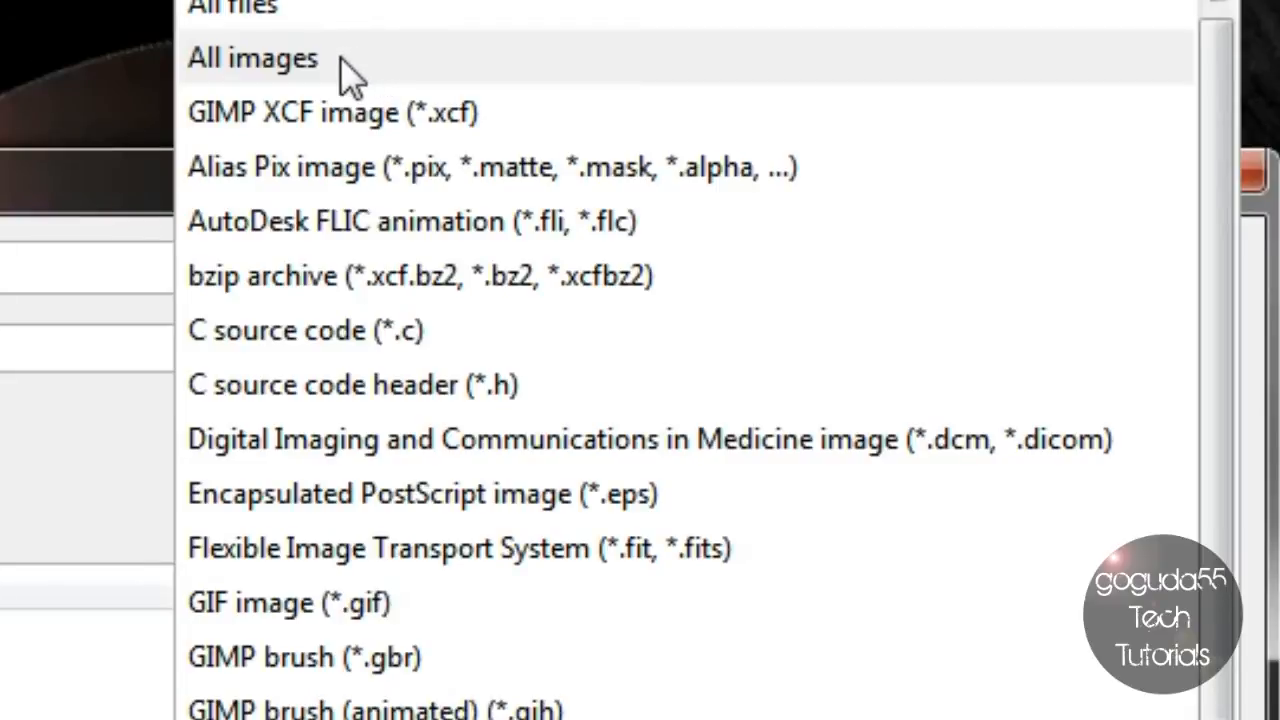
pyautogui.click(252, 56)
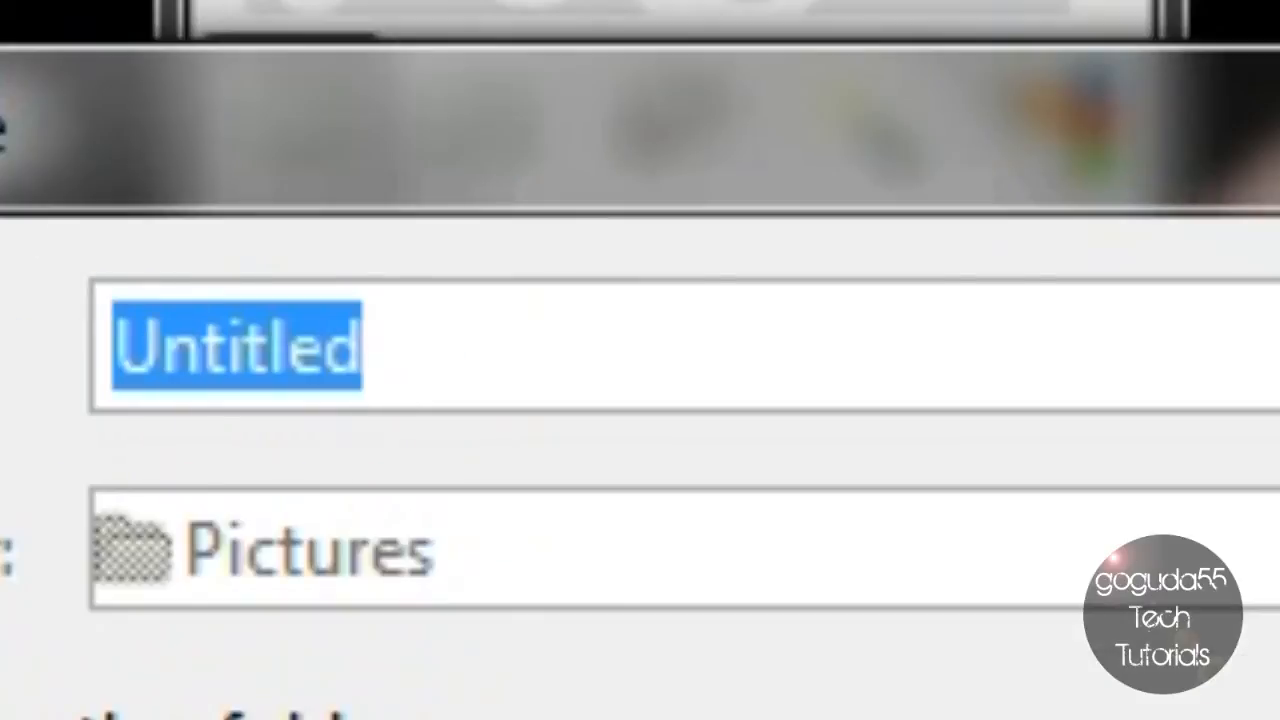
pyautogui.press('Delete')
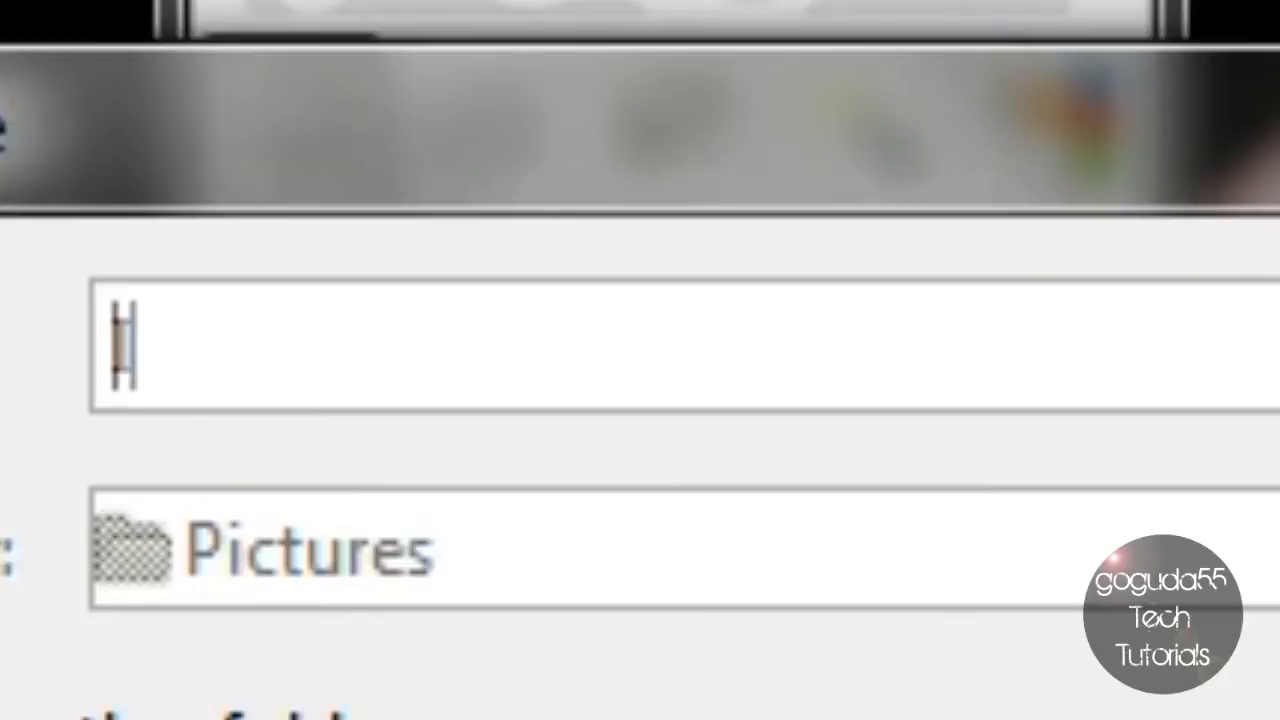
pyautogui.write('Icon.')
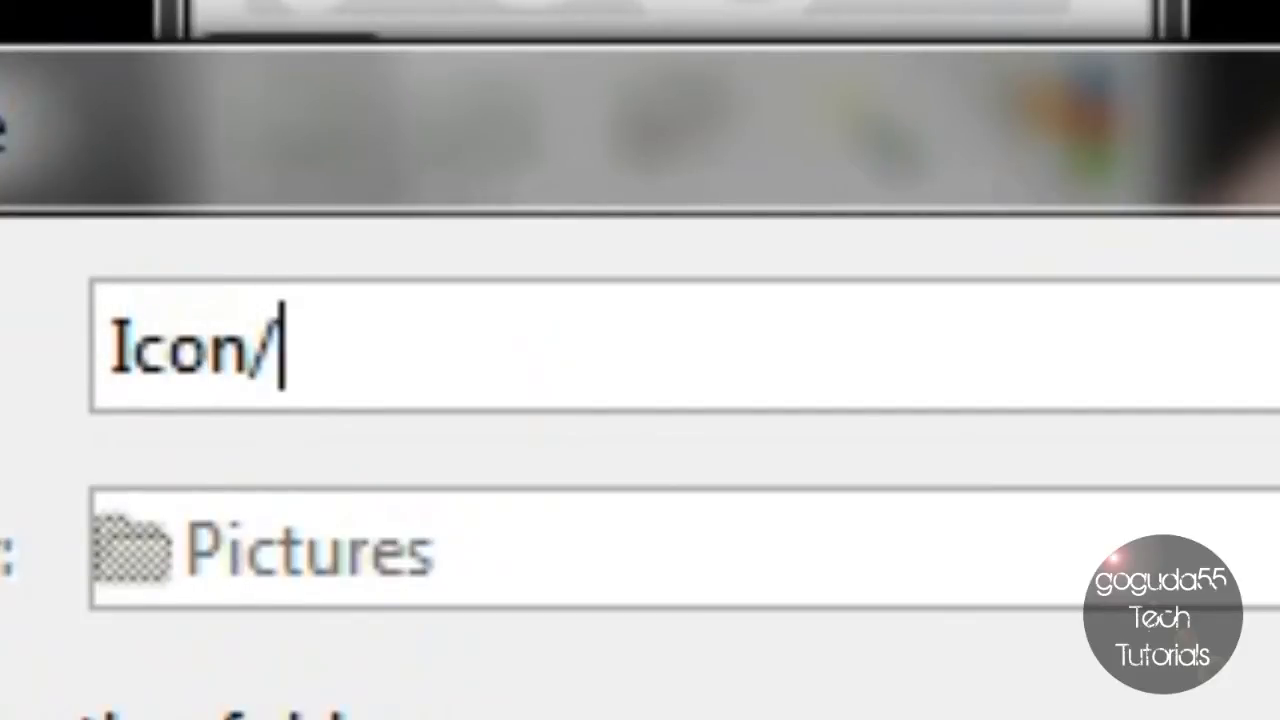
pyautogui.write('ico')
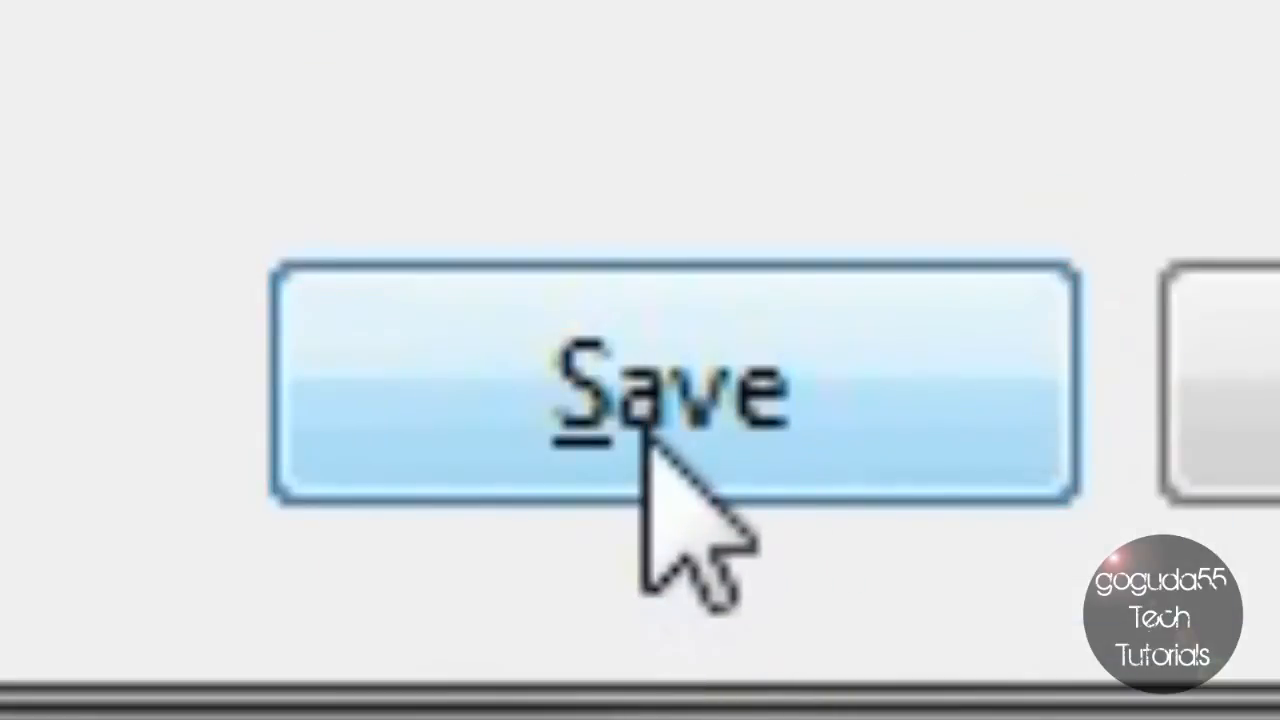
pyautogui.click(660, 390)
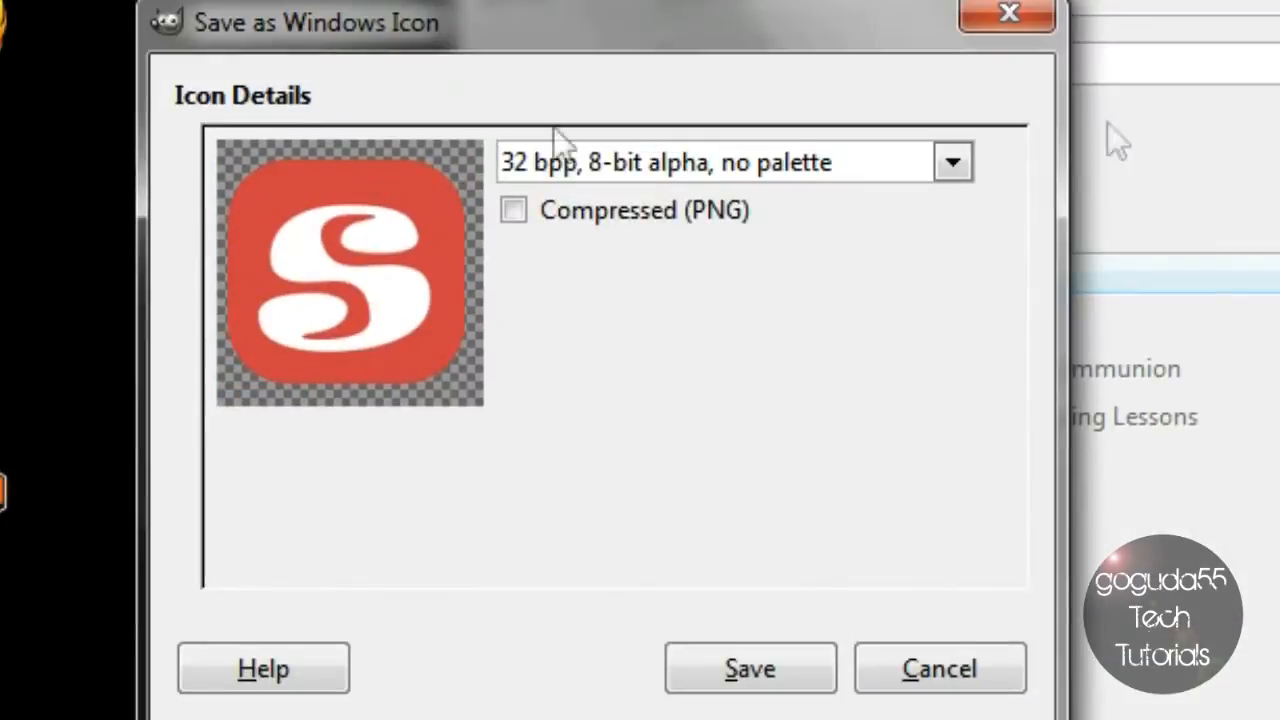
# Step: Confirm the Windows Icon export settings to write the .ico file
pyautogui.click(748, 668)
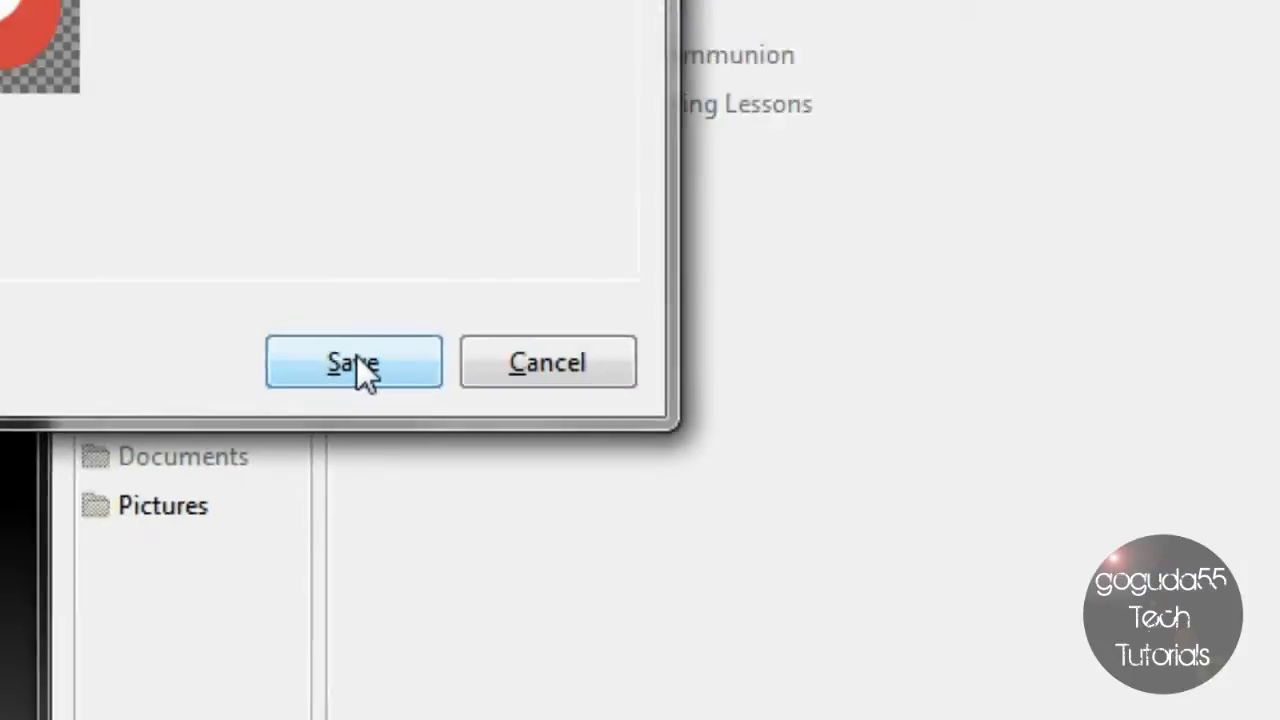
pyautogui.click(354, 360)
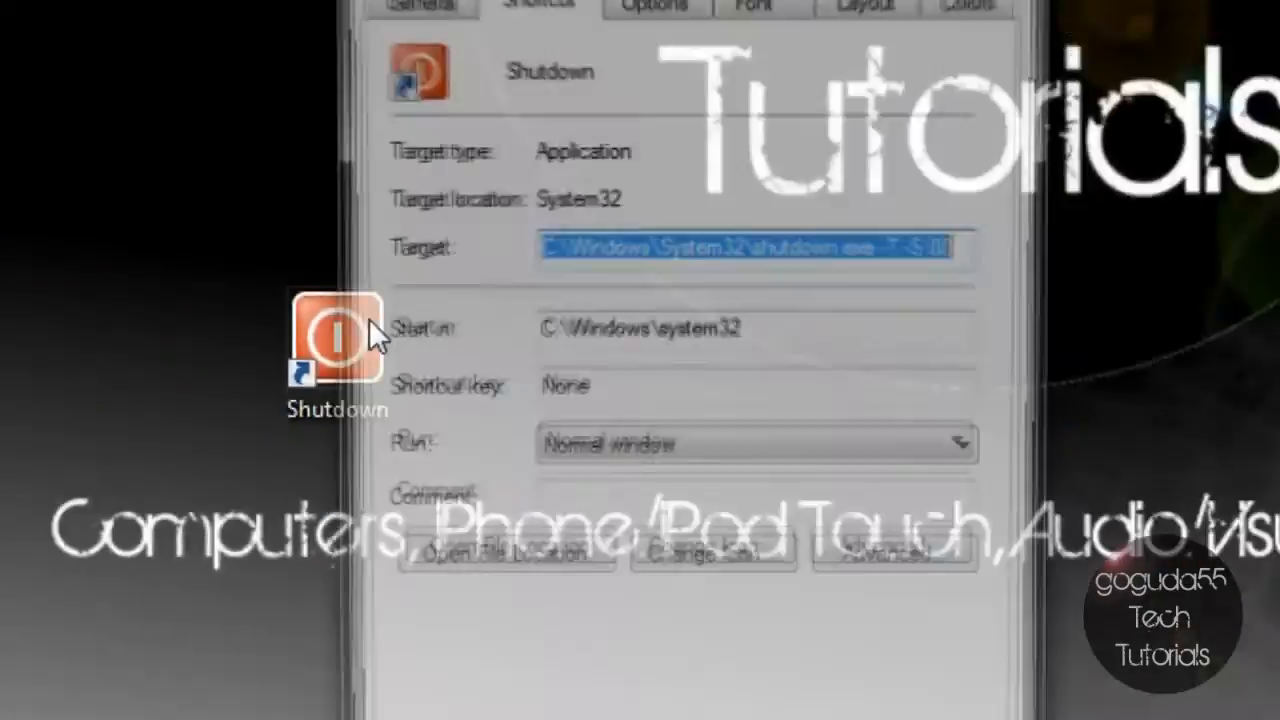
# Step: Change the Shutdown shortcut's icon to the red S from Pictures\Icon.ico
pyautogui.click(712, 552)
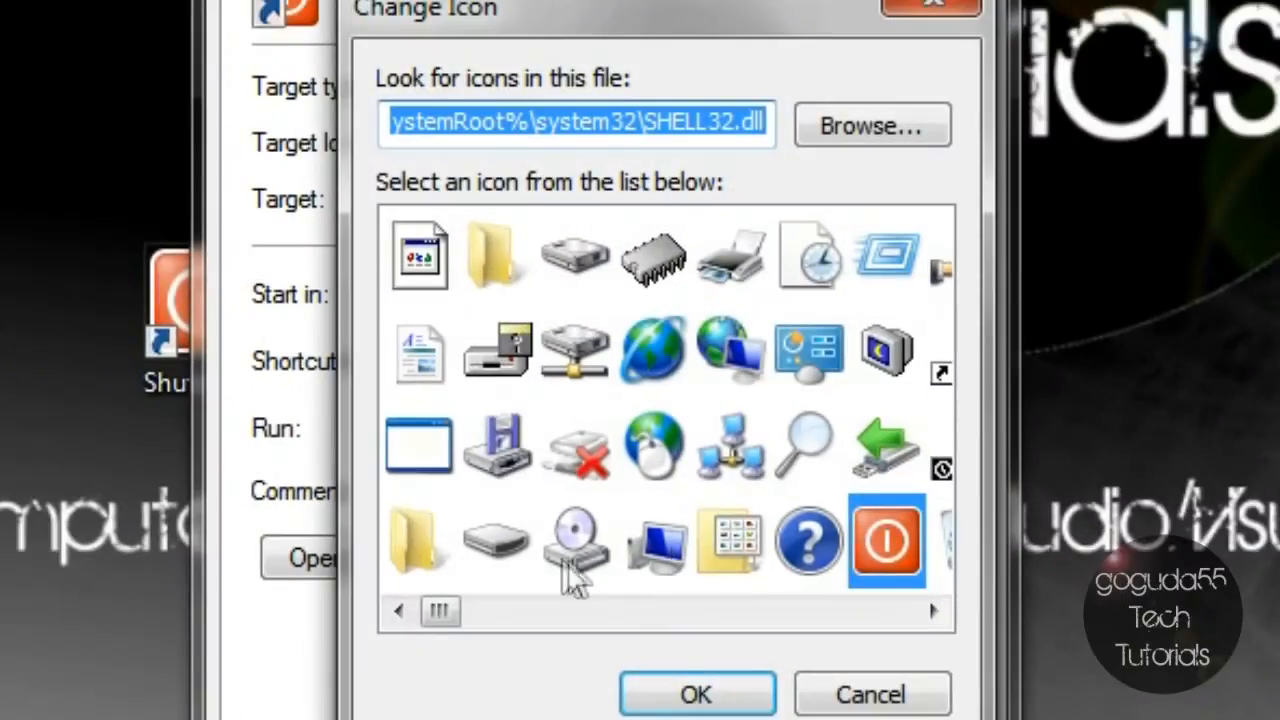
pyautogui.click(872, 124)
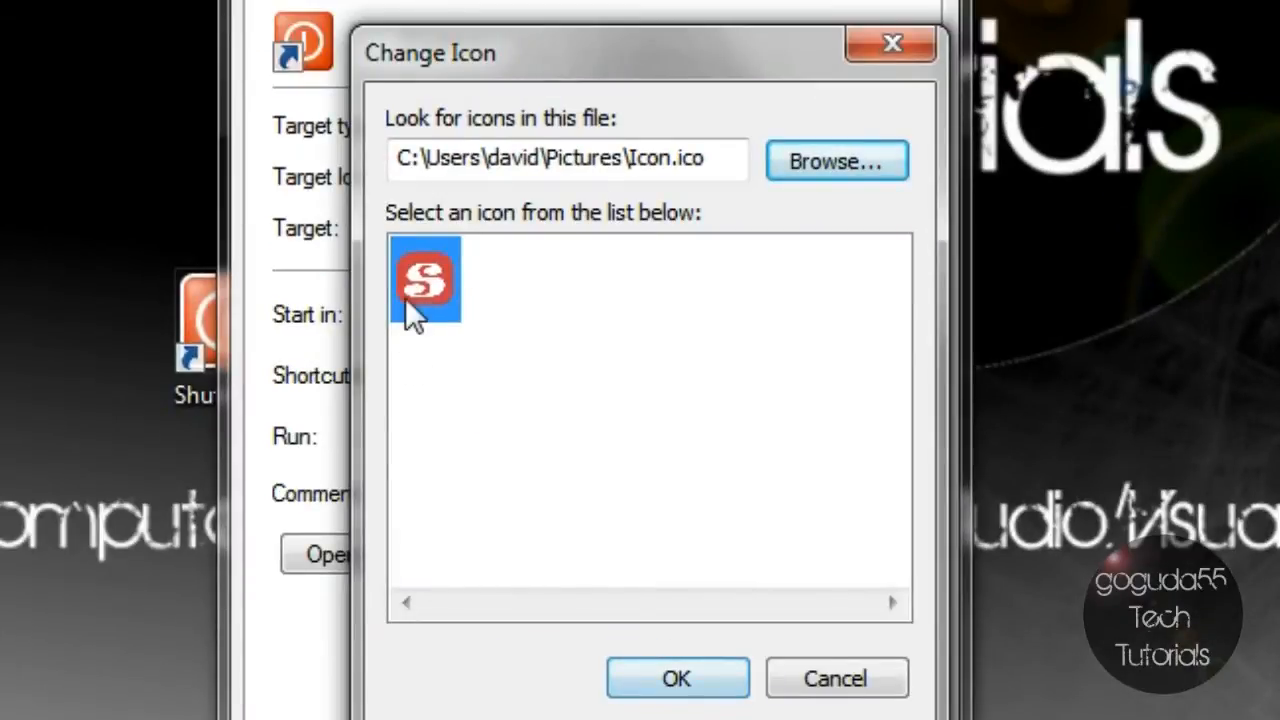
pyautogui.click(676, 678)
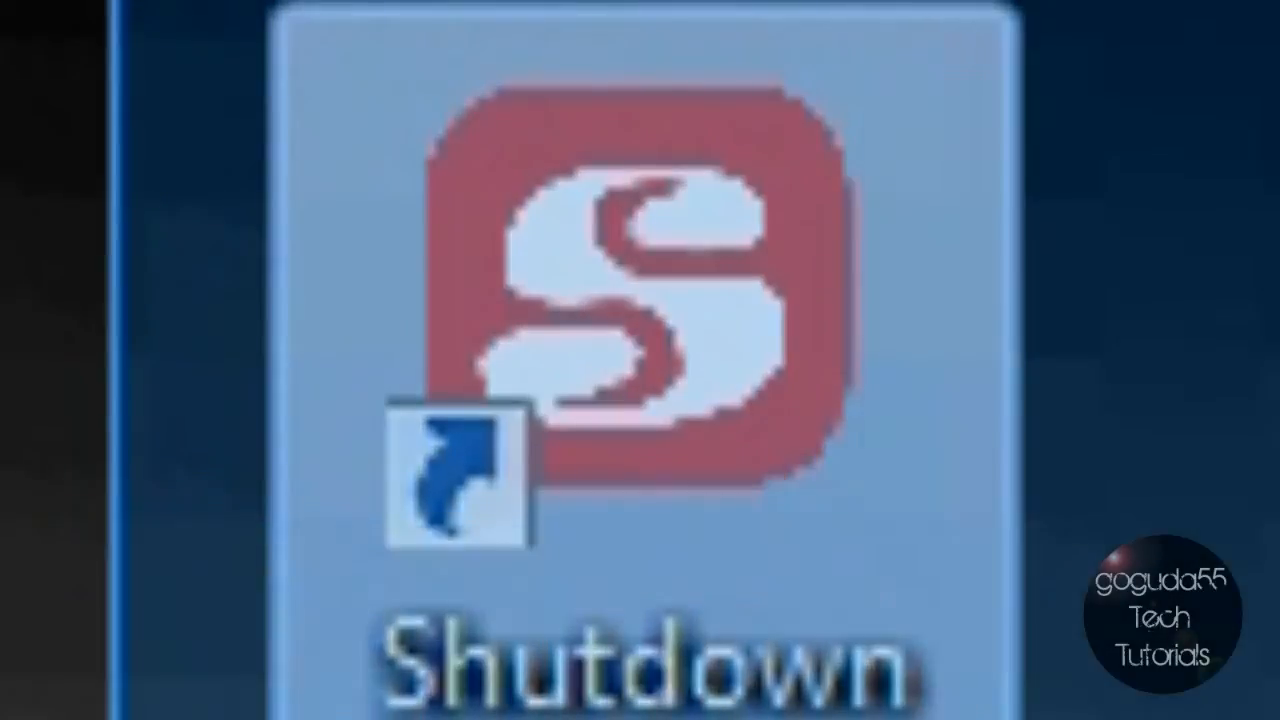